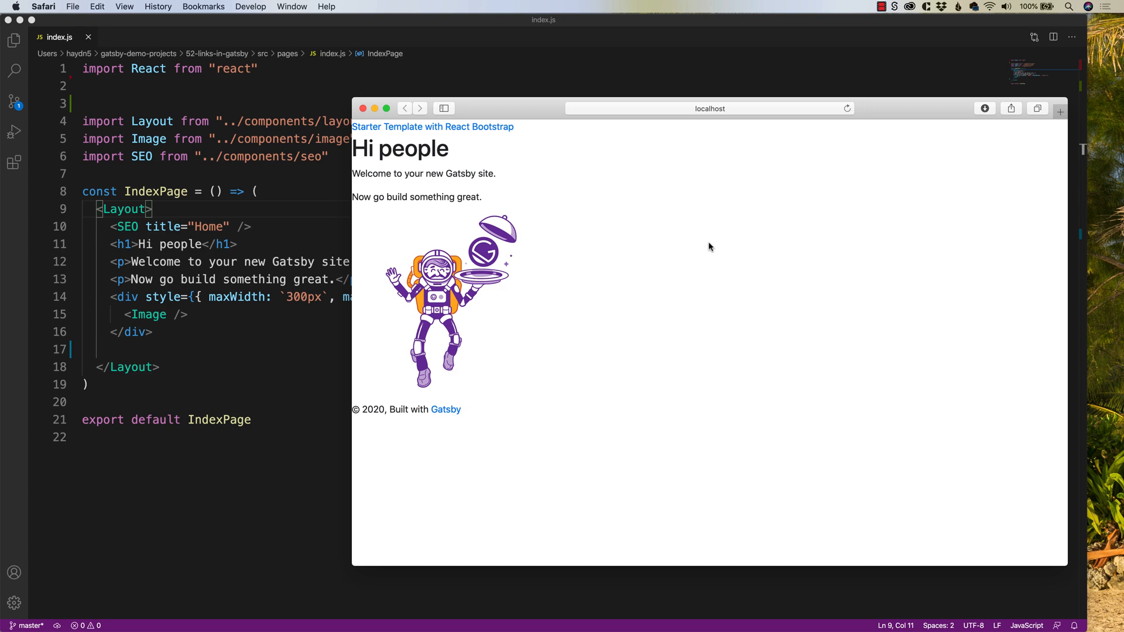
{"action": "mouse_move", "coordinate": [687, 245]}
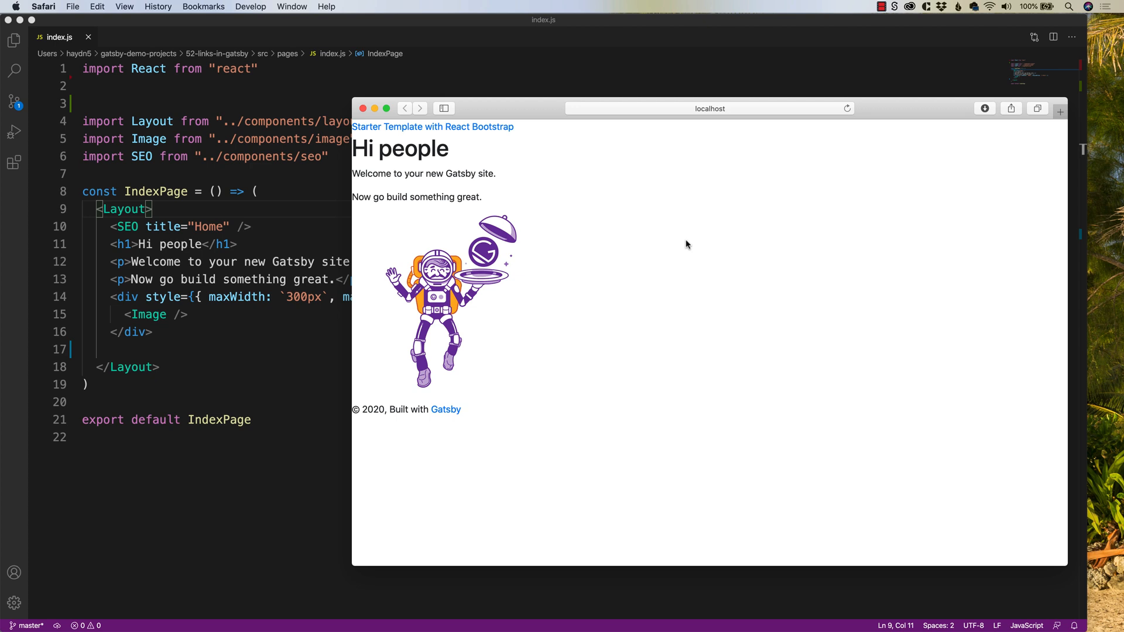
{"action": "mouse_move", "coordinate": [557, 118]}
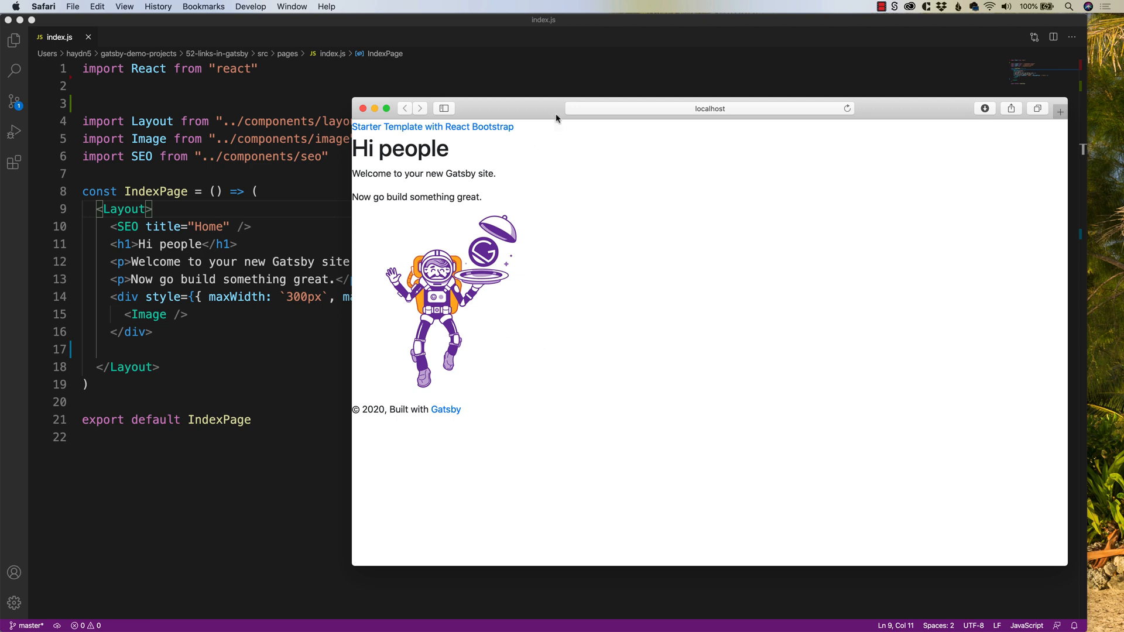
{"action": "mouse_move", "coordinate": [526, 108]}
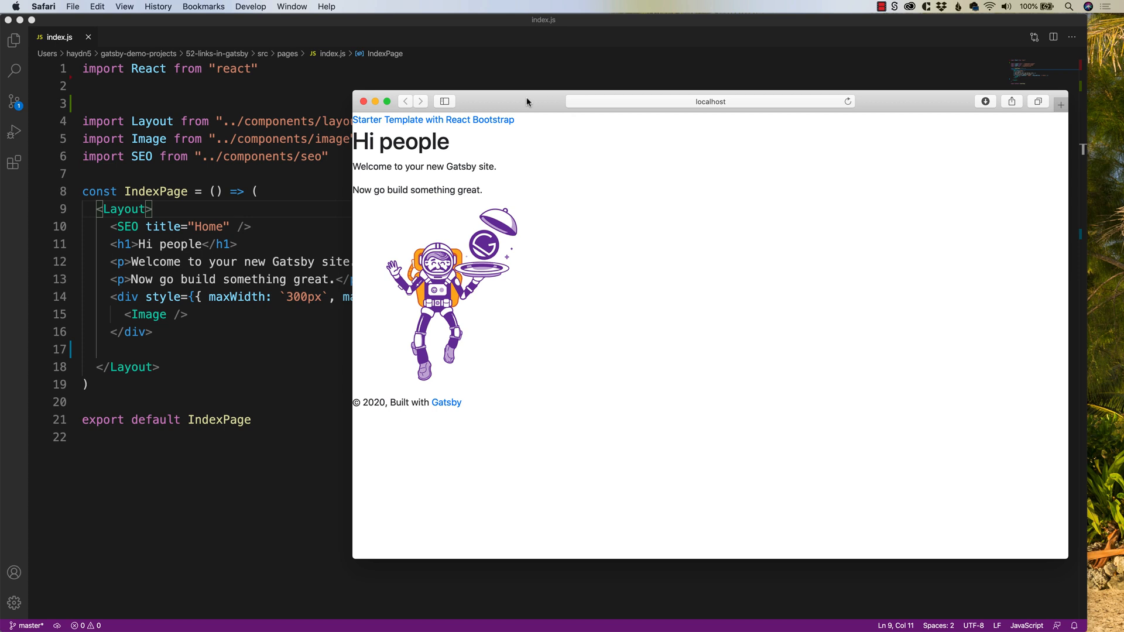
{"action": "mouse_move", "coordinate": [450, 354]}
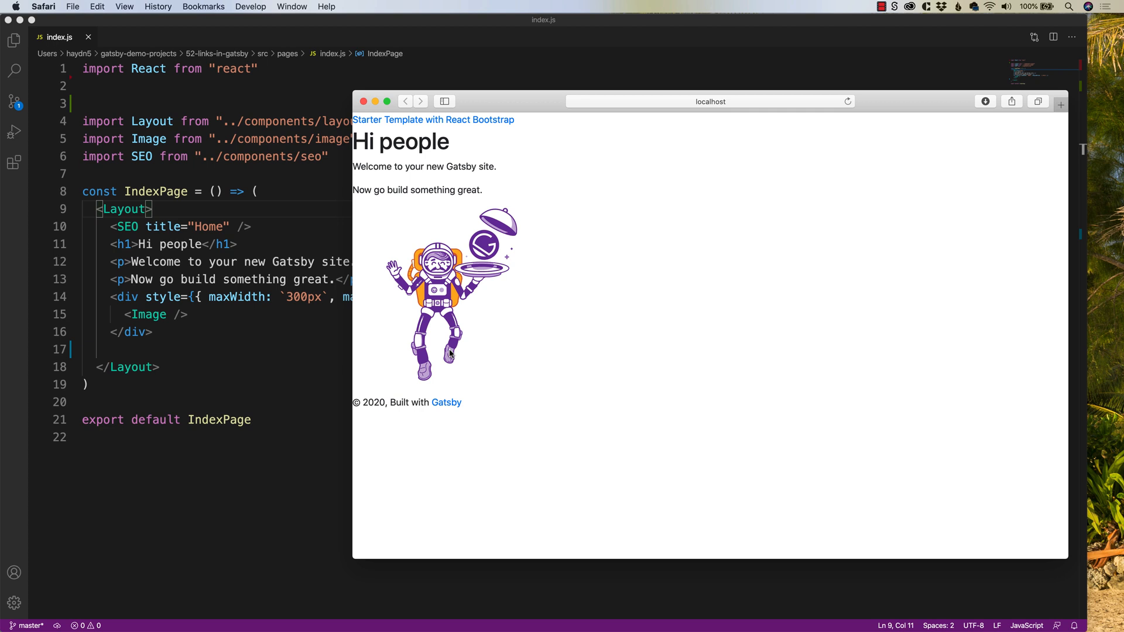
{"action": "mouse_move", "coordinate": [510, 350]}
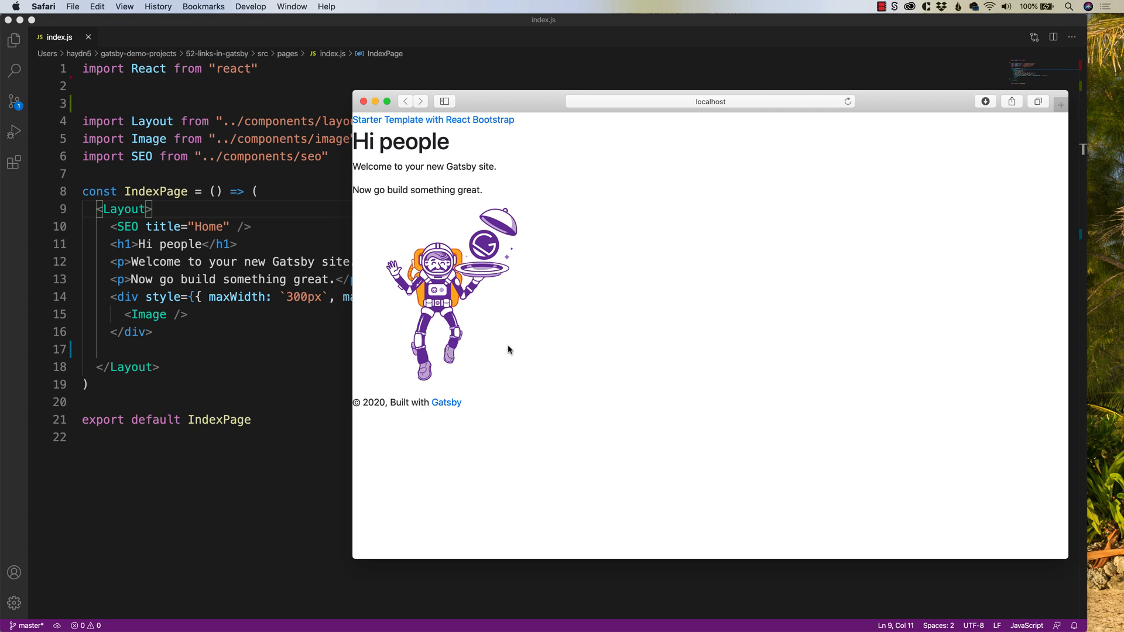
{"action": "mouse_move", "coordinate": [498, 400]}
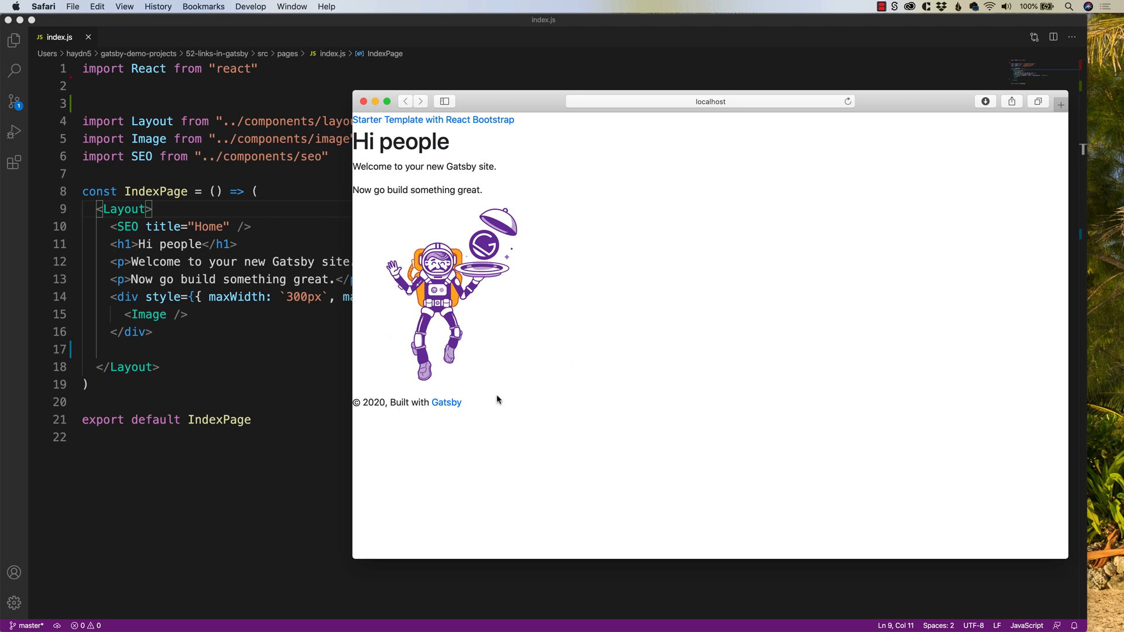
{"action": "mouse_move", "coordinate": [534, 385]}
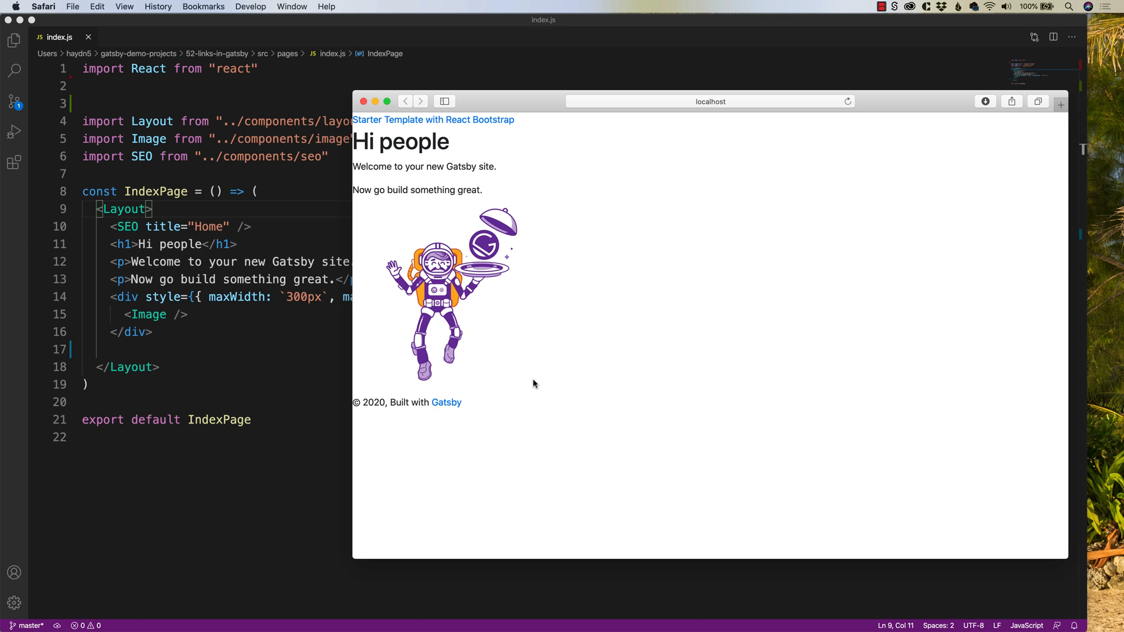
{"action": "mouse_move", "coordinate": [250, 366]}
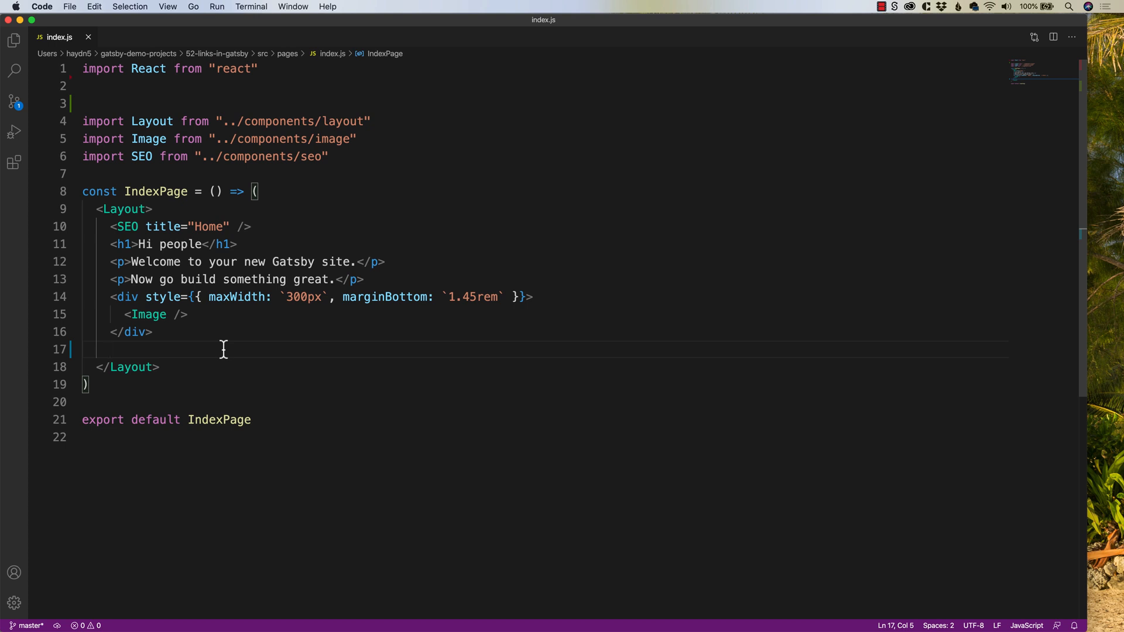
{"action": "type", "text": "<a"}
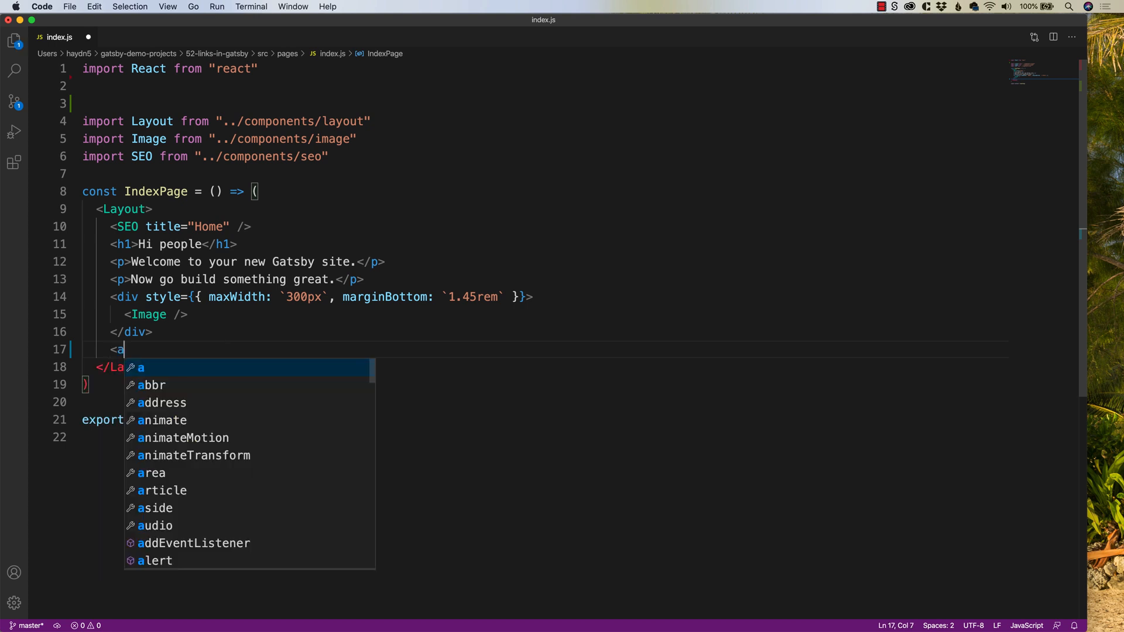
{"action": "type", "text": "href"}
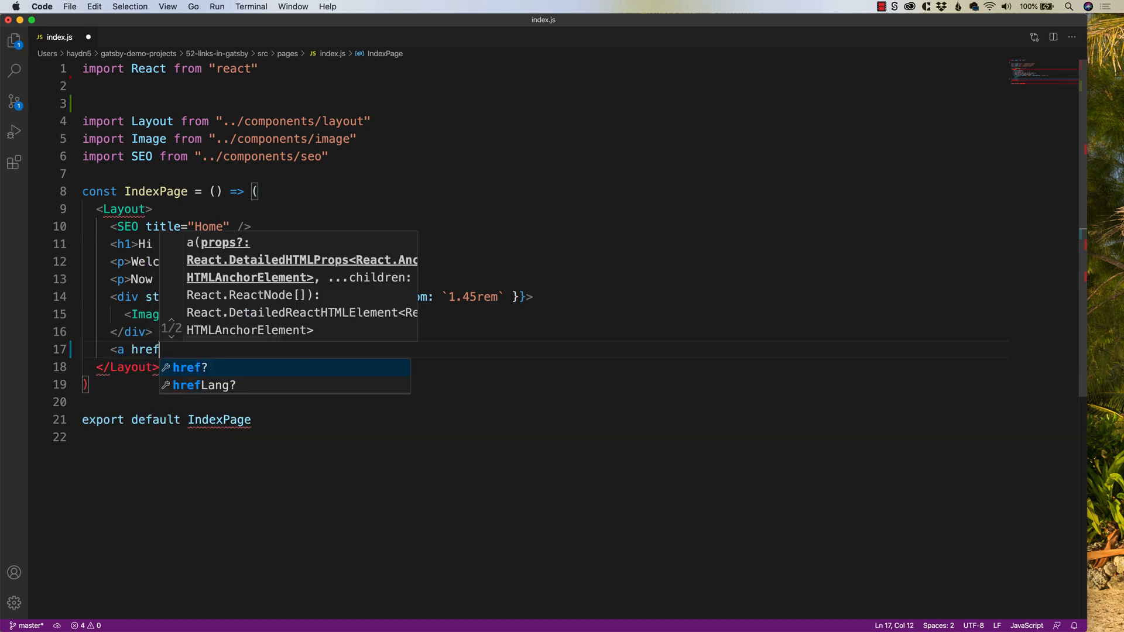
{"action": "type", "text": "=\"htt"}
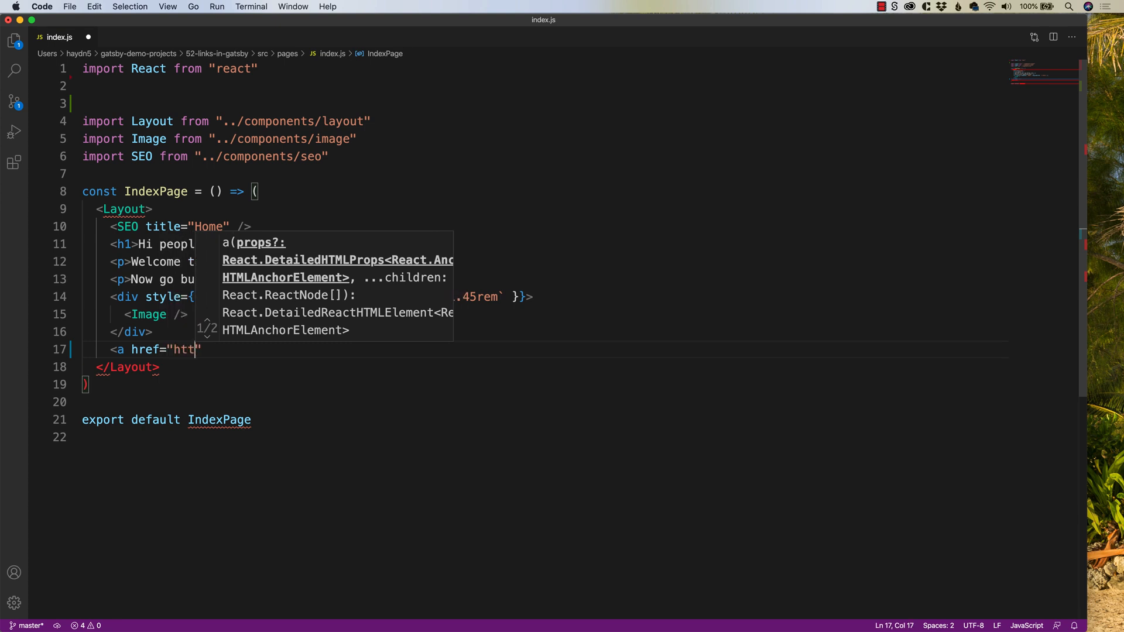
{"action": "type", "text": "ps://wa"}
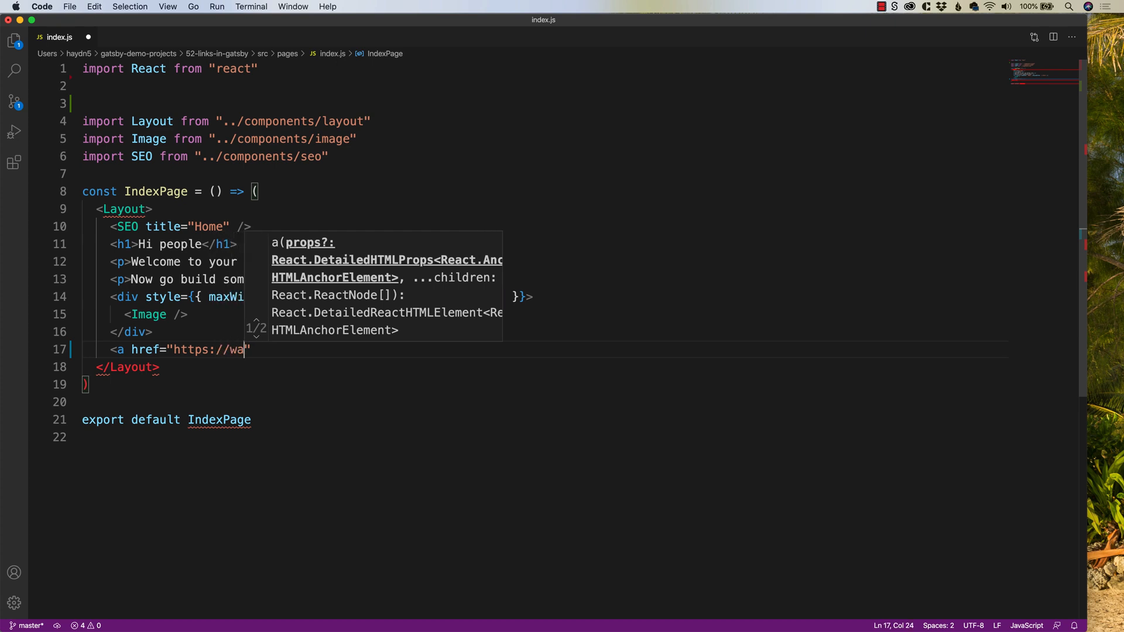
{"action": "type", "text": "ww.app"}
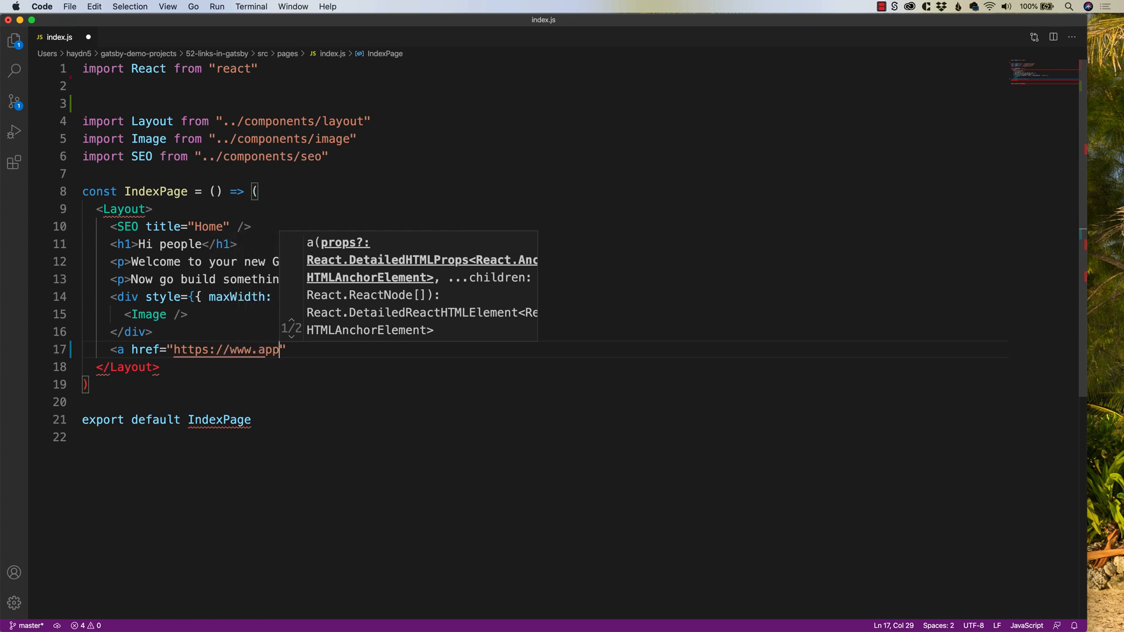
{"action": "type", "text": "le.com"}
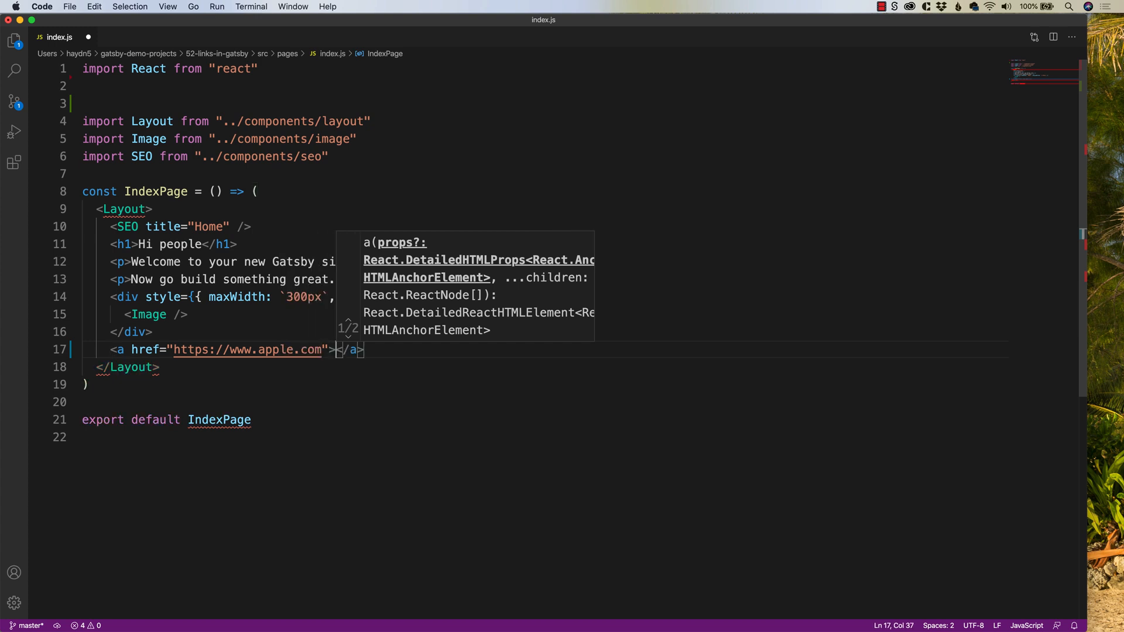
{"action": "type", "text": "Let's go buy"}
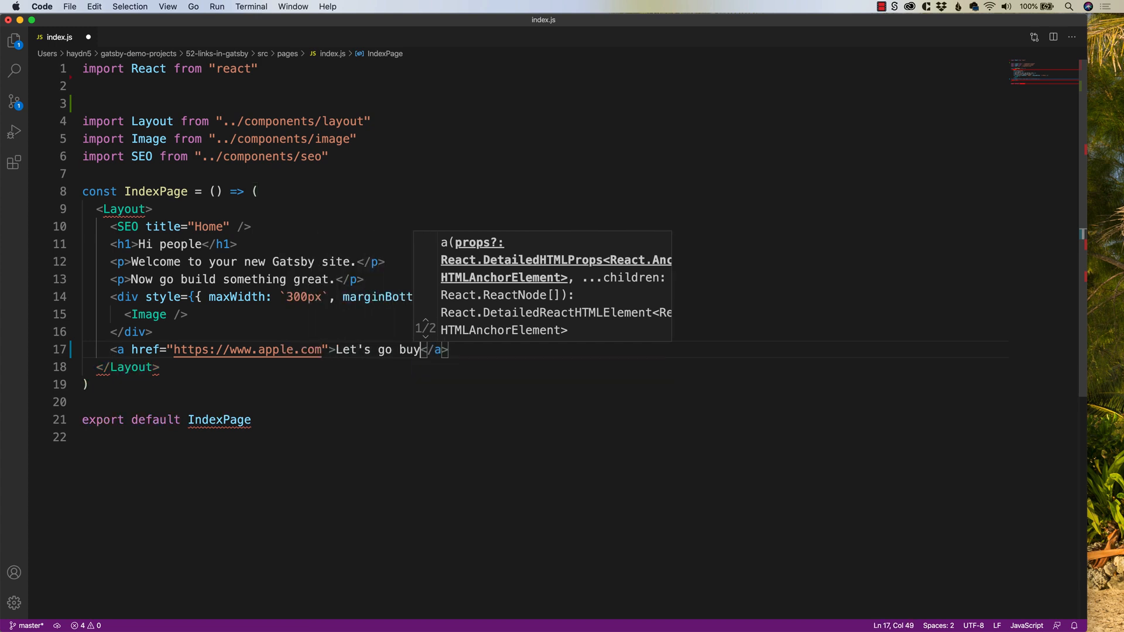
{"action": "type", "text": "an iMac!"}
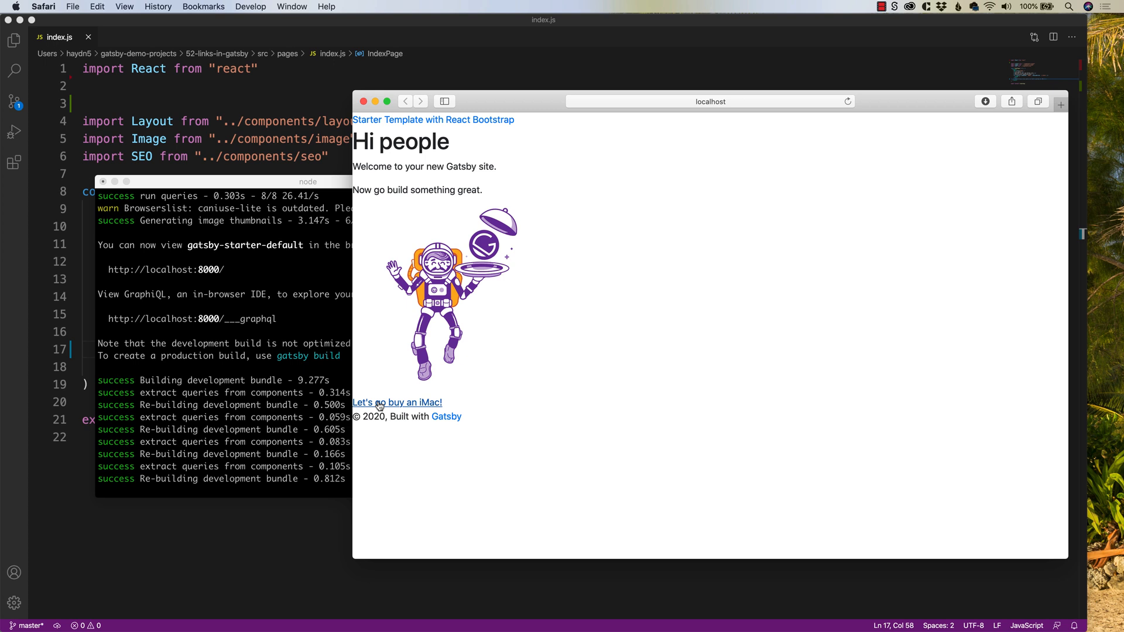
Follow the Let's go buy an iMac! link on the localhost page to apple.com
{"action": "left_click", "coordinate": [397, 402]}
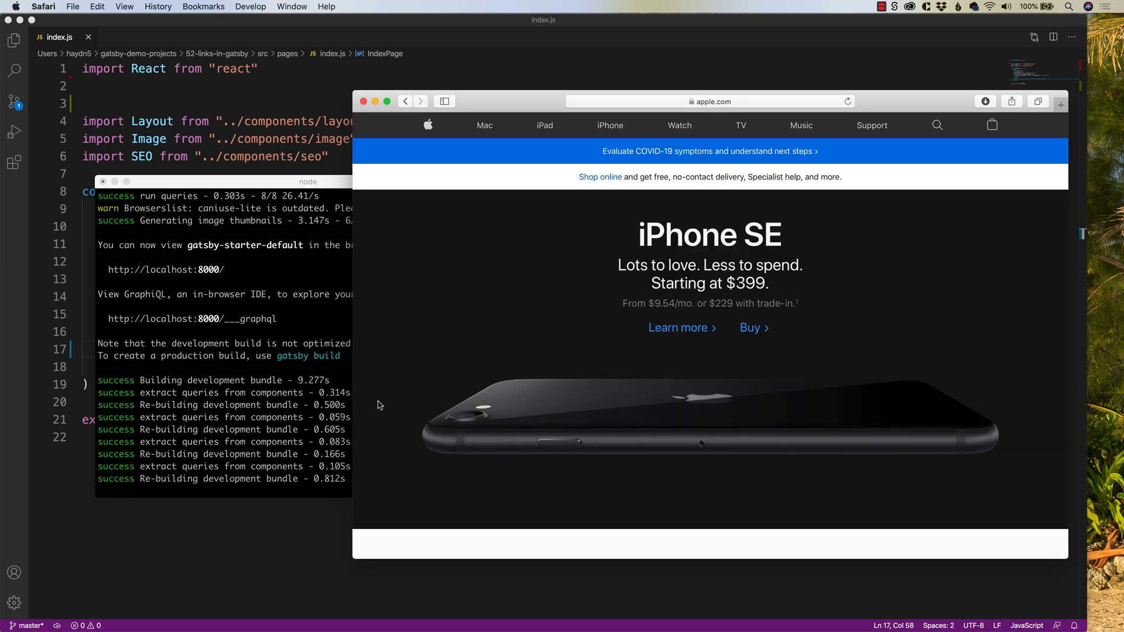
{"action": "mouse_move", "coordinate": [243, 132]}
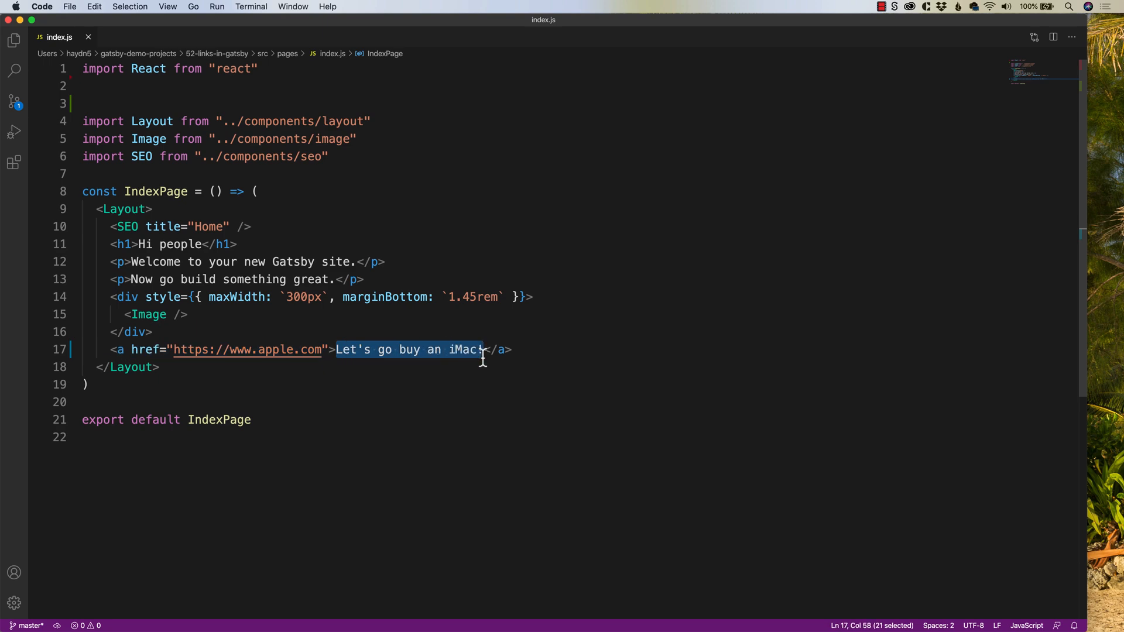
Delete the apple.com anchor from line 17, leaving the line empty
{"action": "key", "text": "Backspace"}
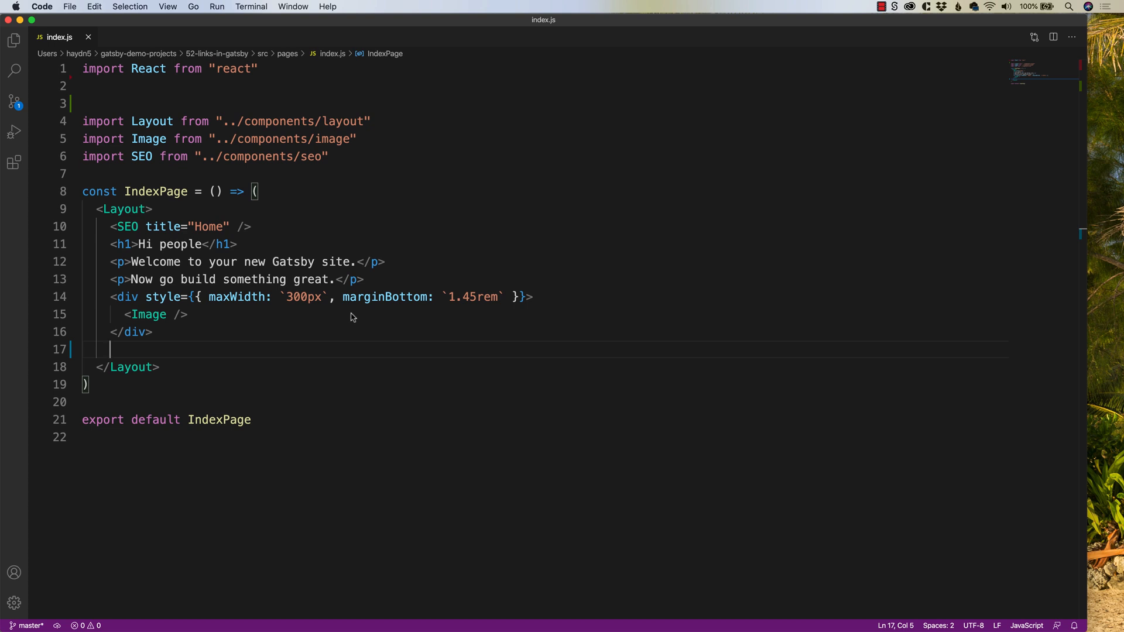
{"action": "mouse_move", "coordinate": [352, 318]}
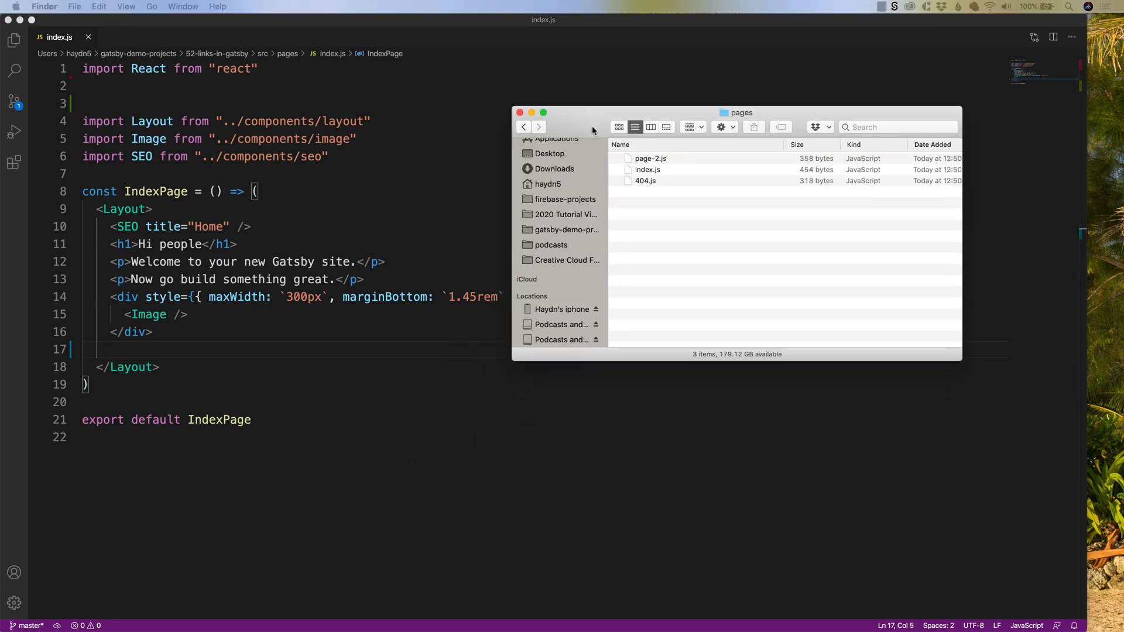
{"action": "mouse_move", "coordinate": [672, 178]}
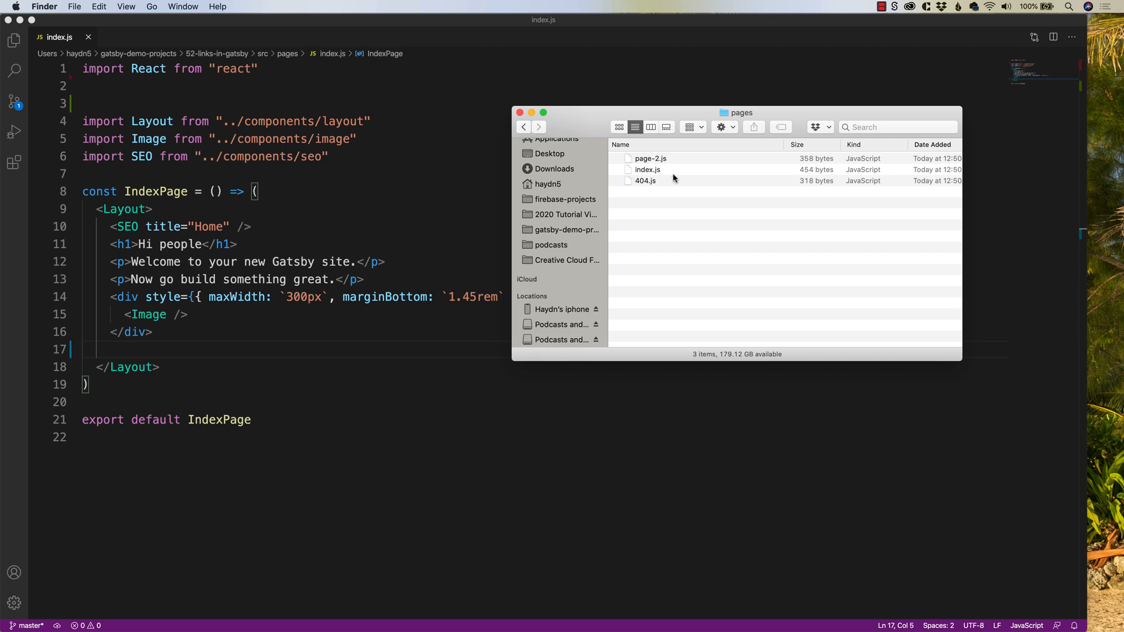
{"action": "mouse_move", "coordinate": [661, 168]}
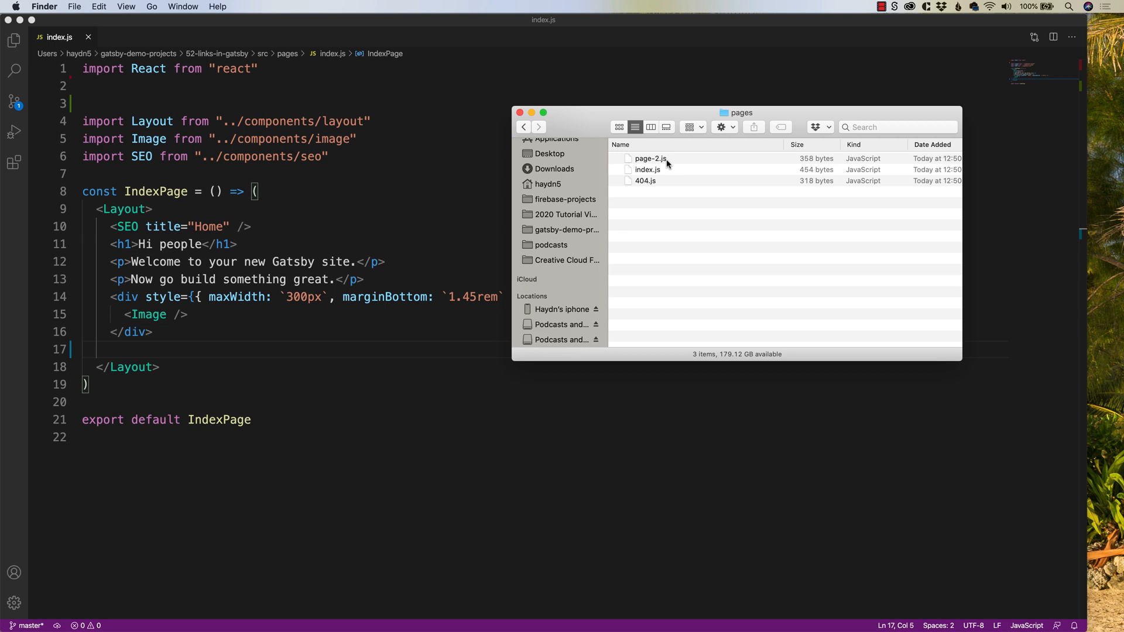
{"action": "mouse_move", "coordinate": [253, 260]}
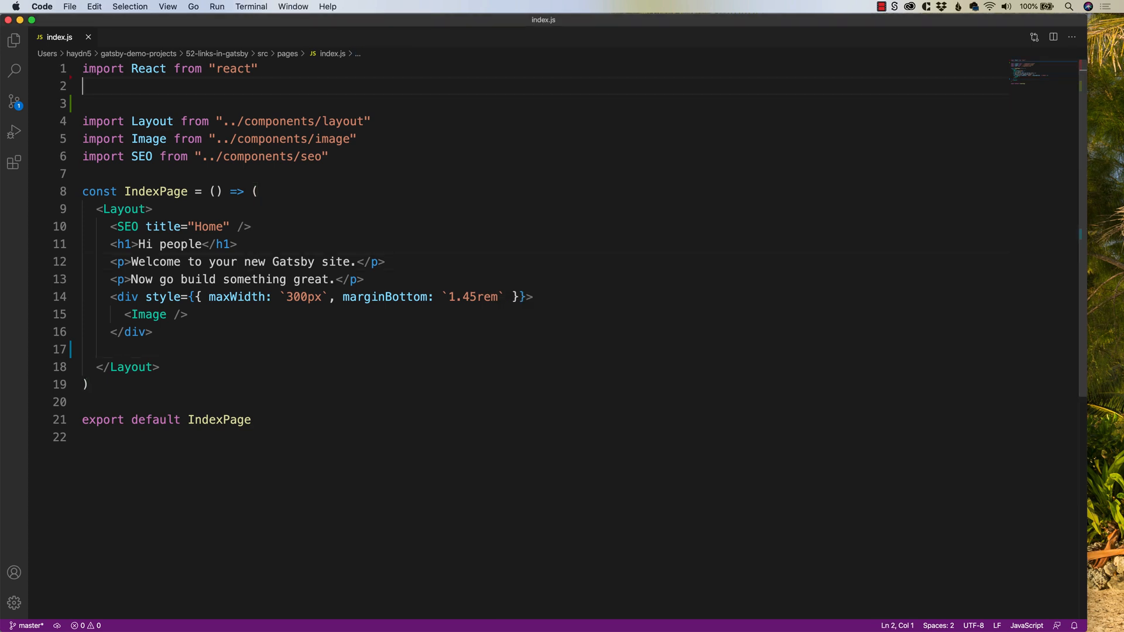
Write import { Link } from "gatsby" on line 2 of index.js
{"action": "type", "text": "import"}
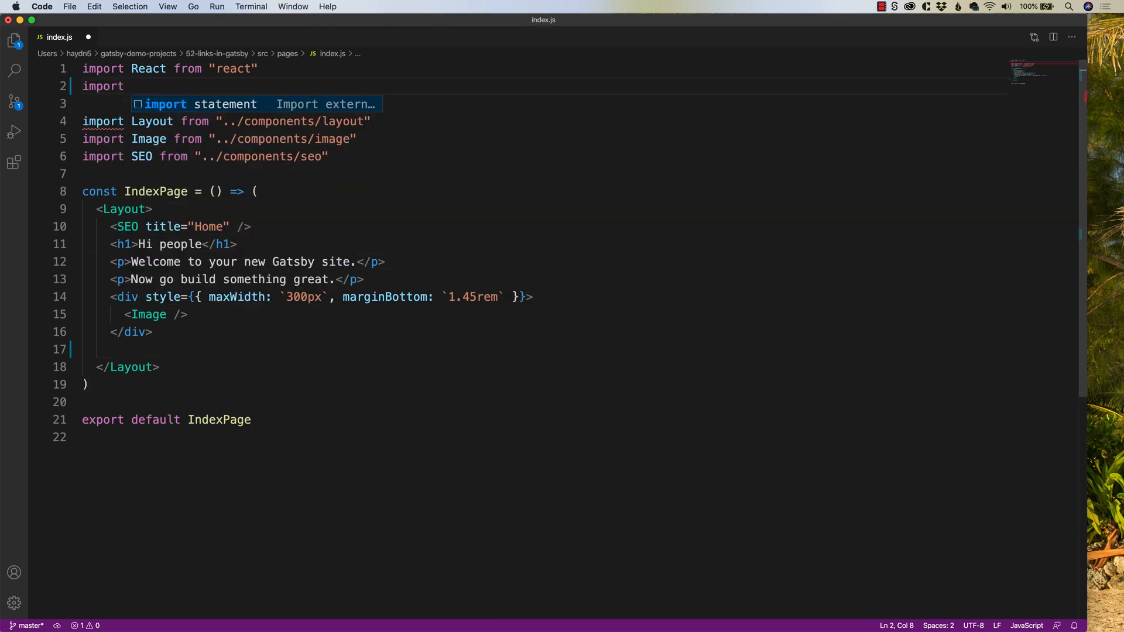
{"action": "type", "text": "{Link}"}
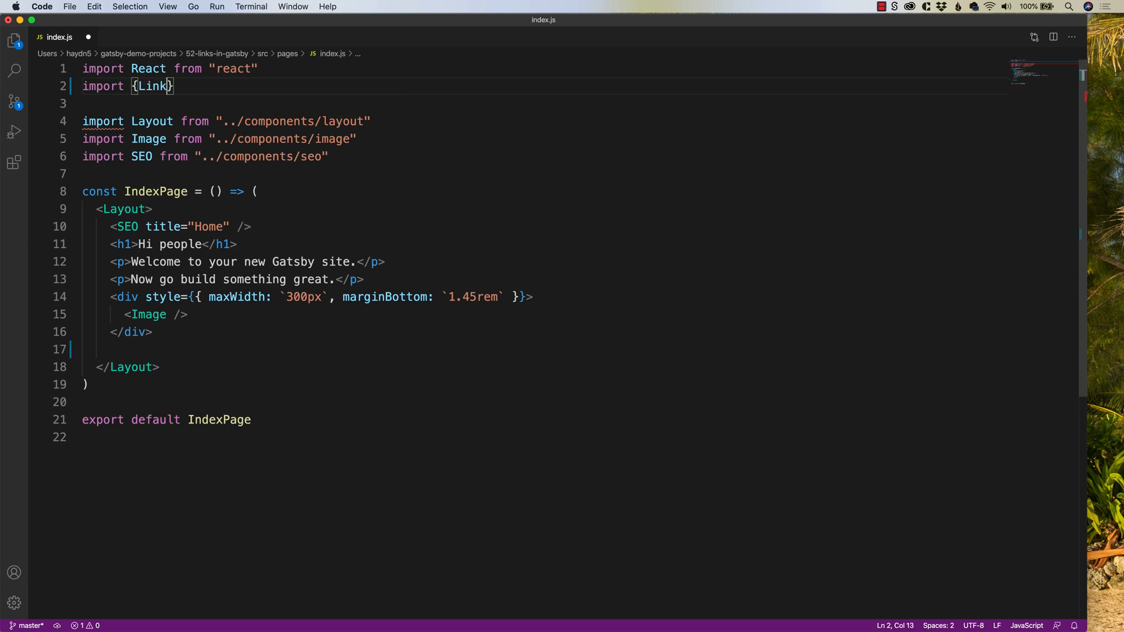
{"action": "type", "text": "Link"}
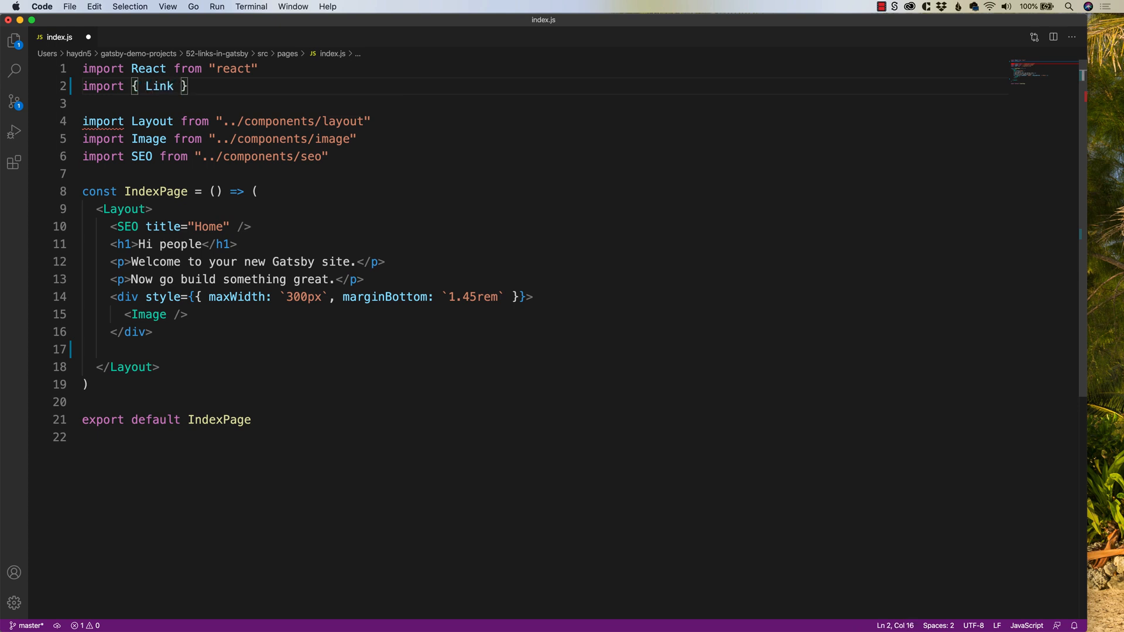
{"action": "type", "text": "f"}
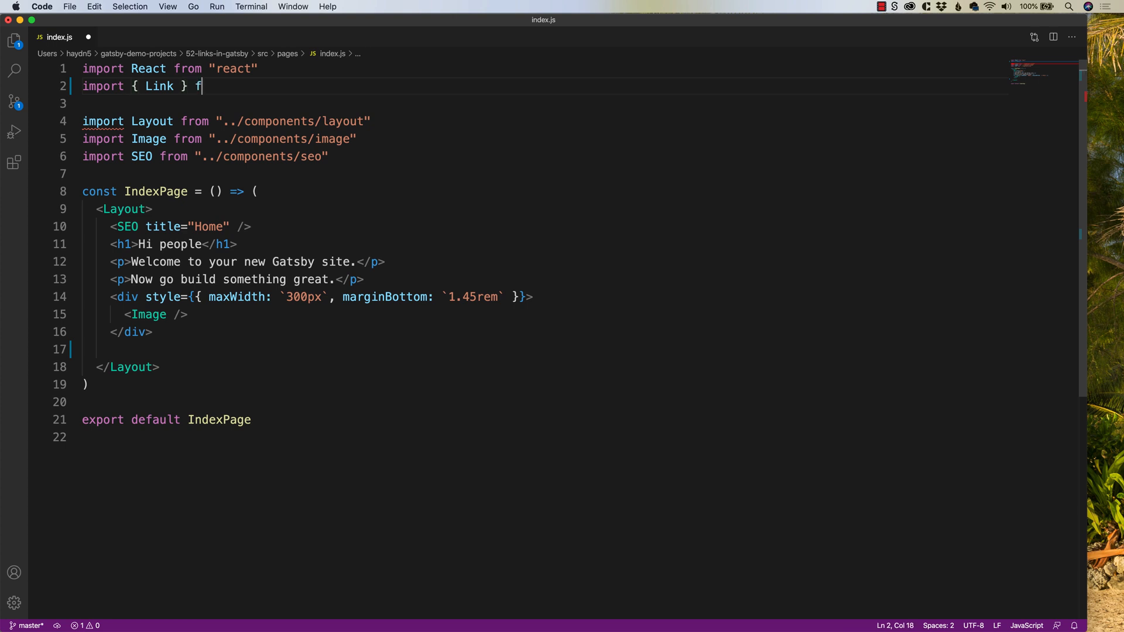
{"action": "type", "text": "rom \"gatsby\""}
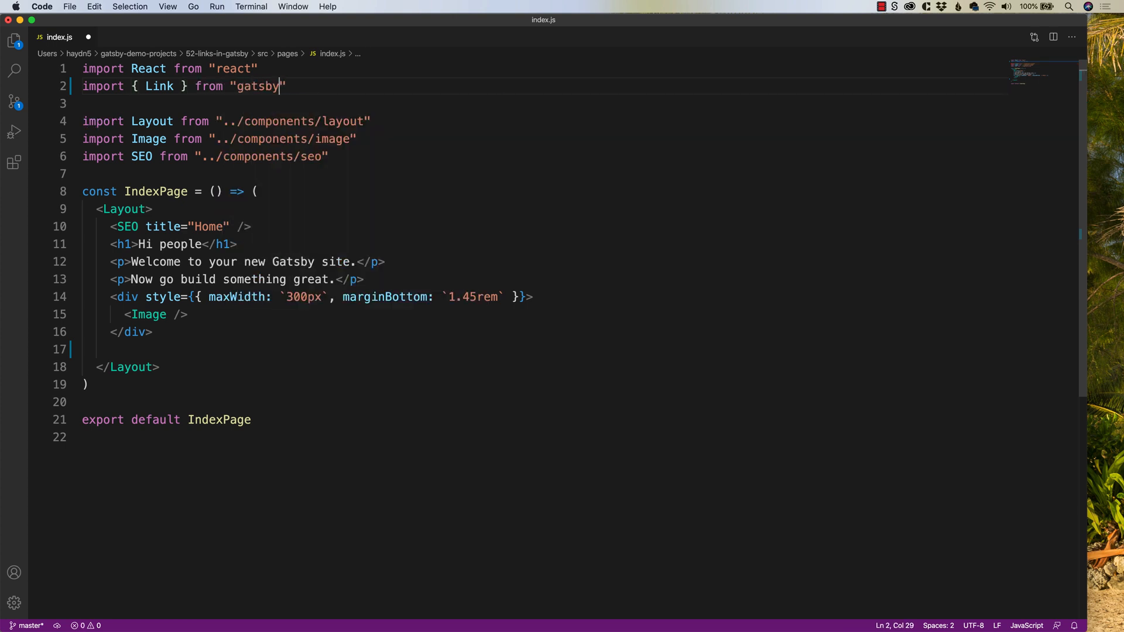
{"action": "mouse_move", "coordinate": [159, 86]}
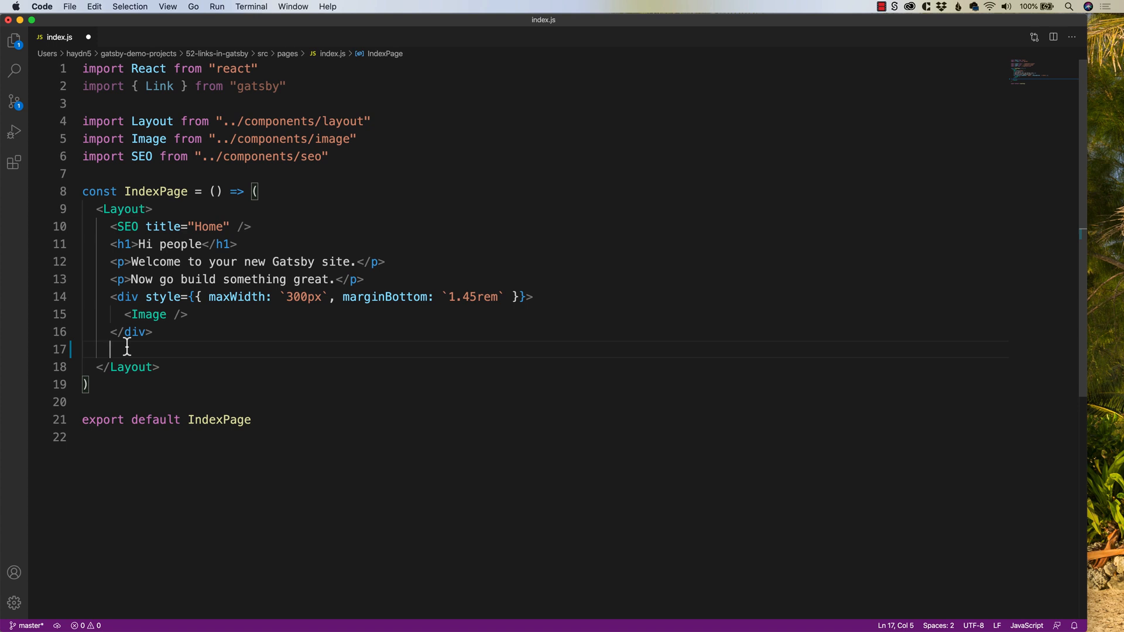
Write <Link to="/page-2/">Forget the iMac. Take me to page-2</Link> before </Layout>
{"action": "type", "text": "<Link"}
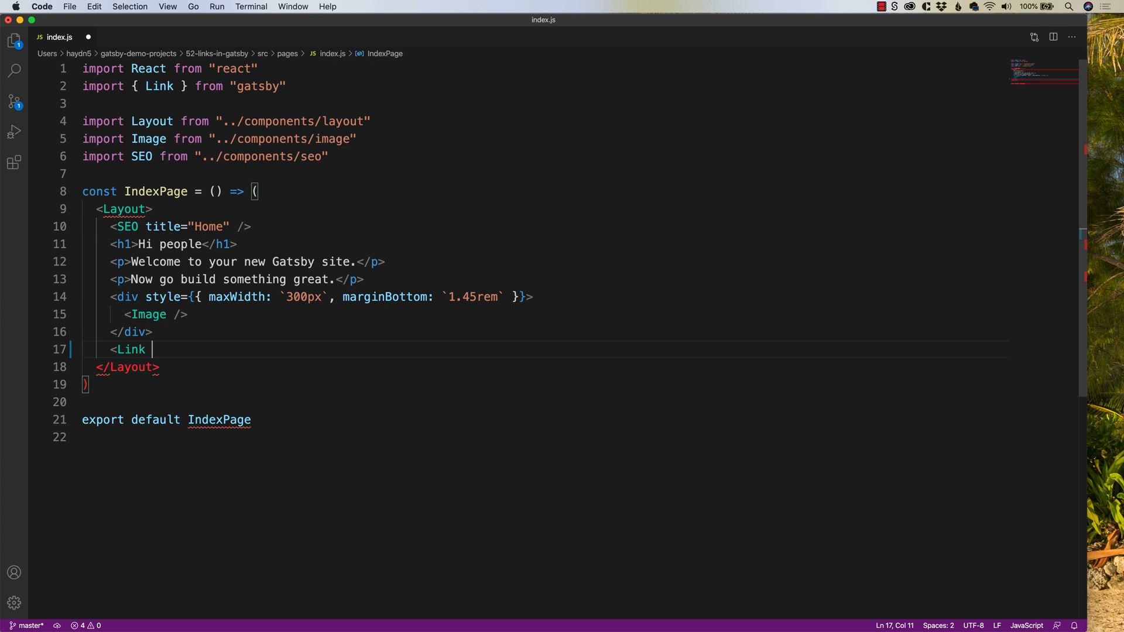
{"action": "type", "text": "to="}
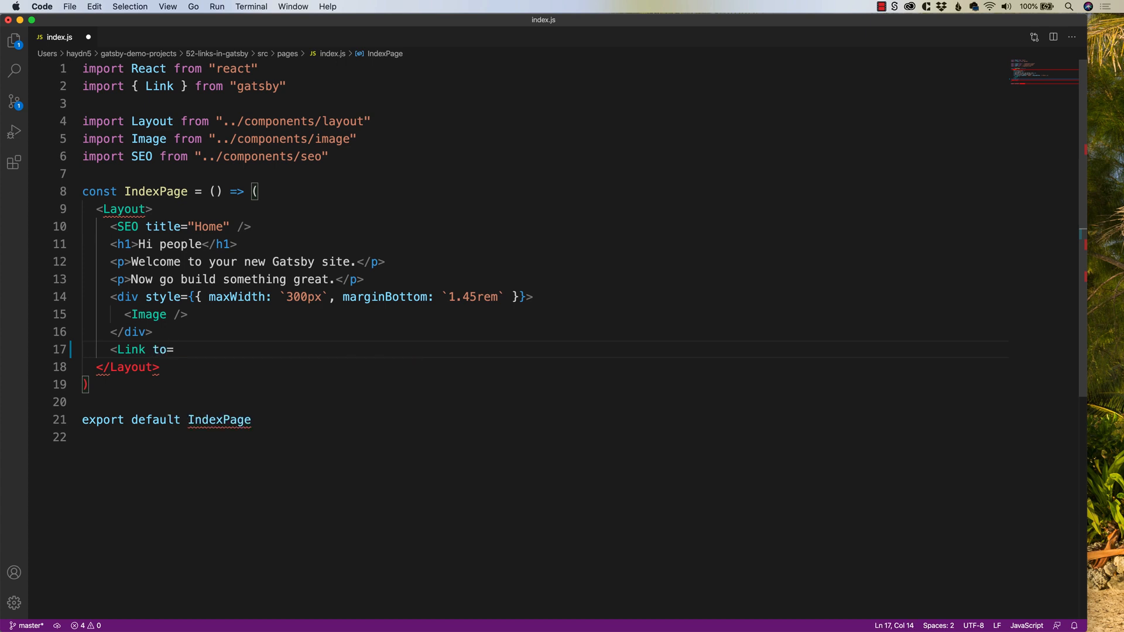
{"action": "type", "text": "\""}
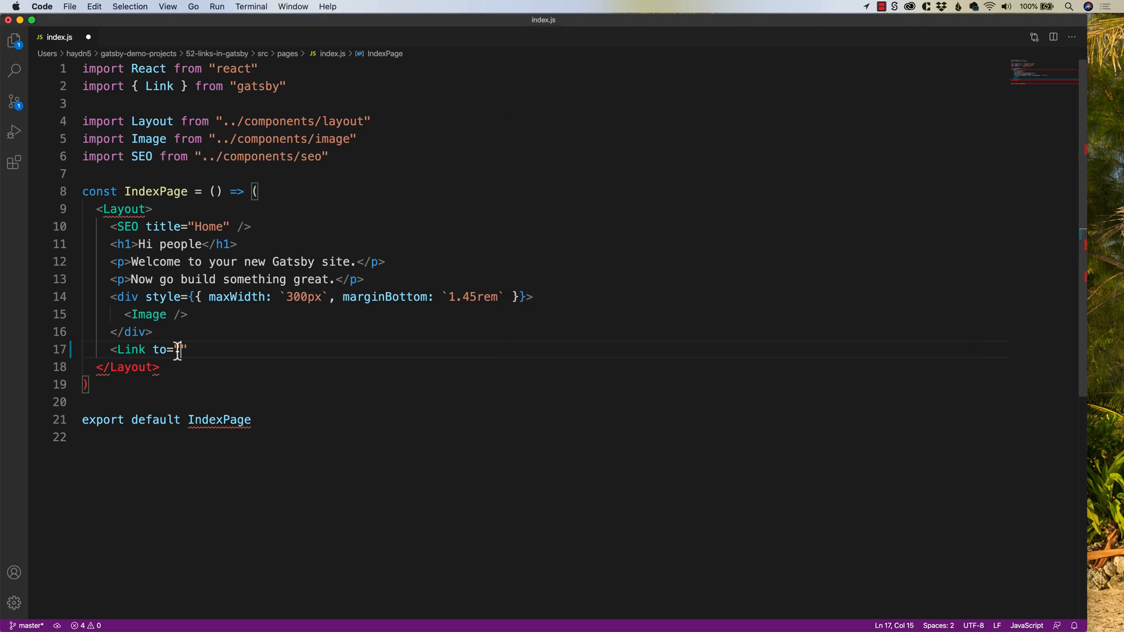
{"action": "type", "text": "/page-"}
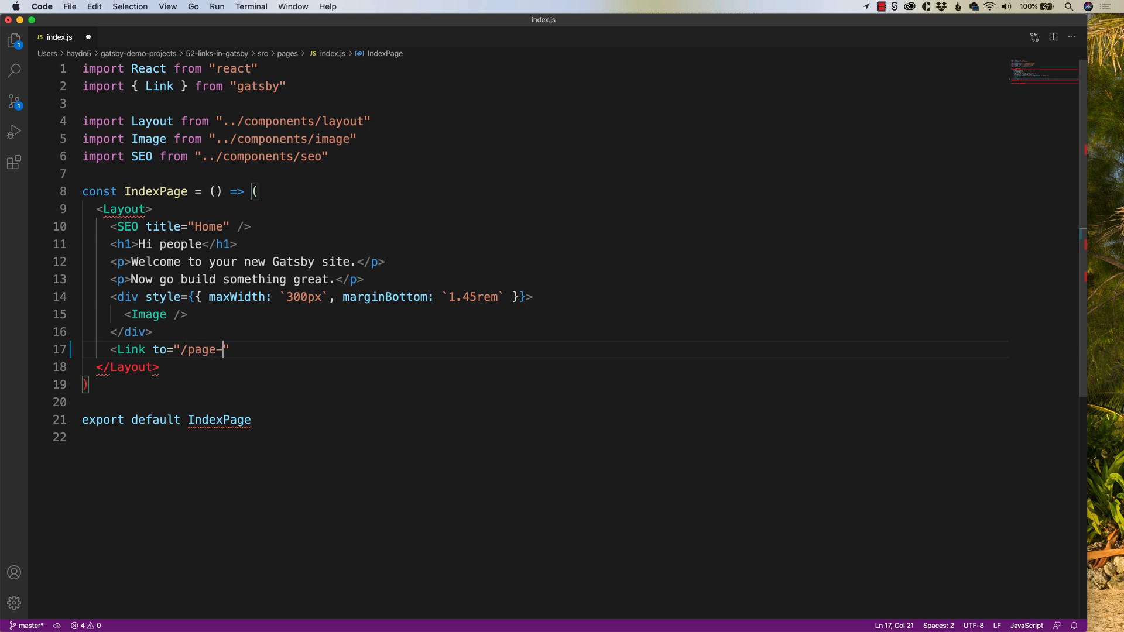
{"action": "type", "text": "2/"}
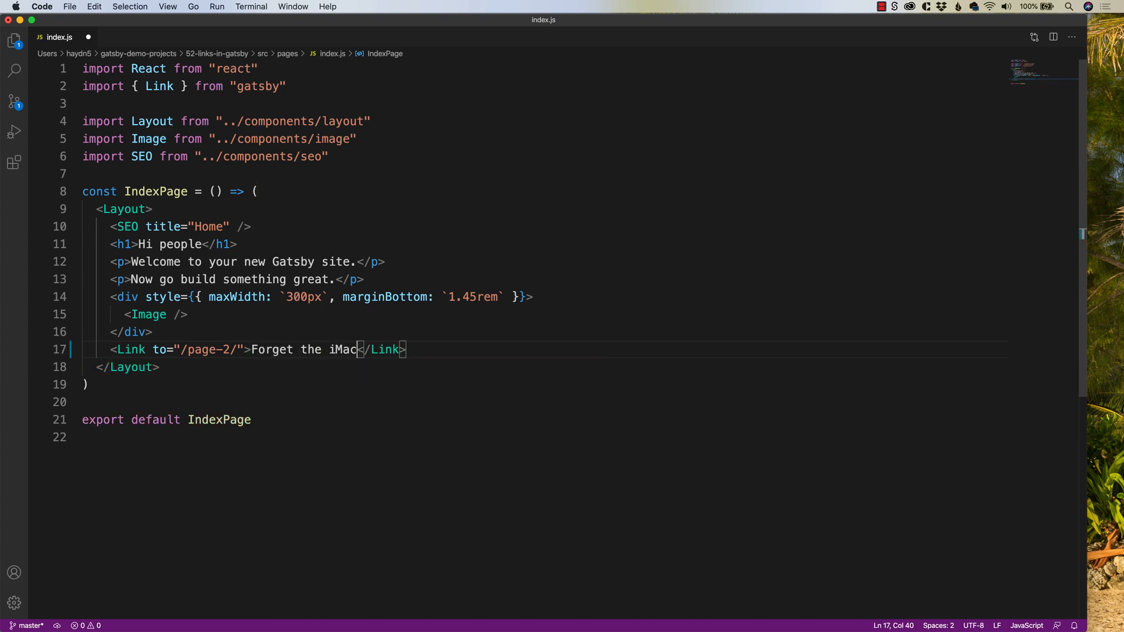
{"action": "type", "text": ". Take me"}
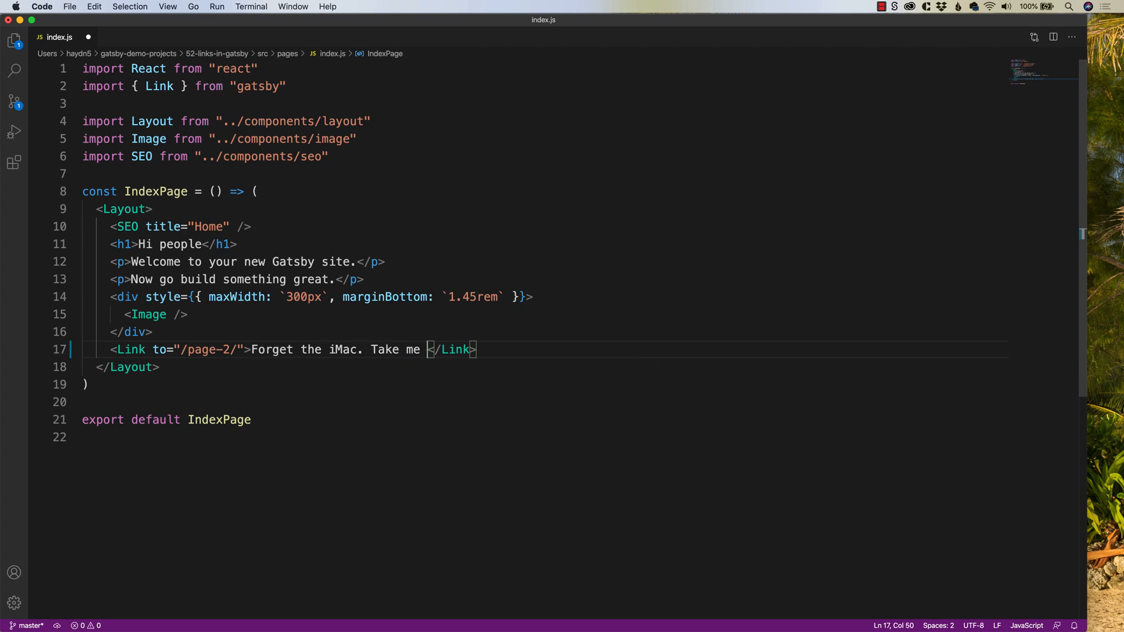
{"action": "type", "text": "to page-2"}
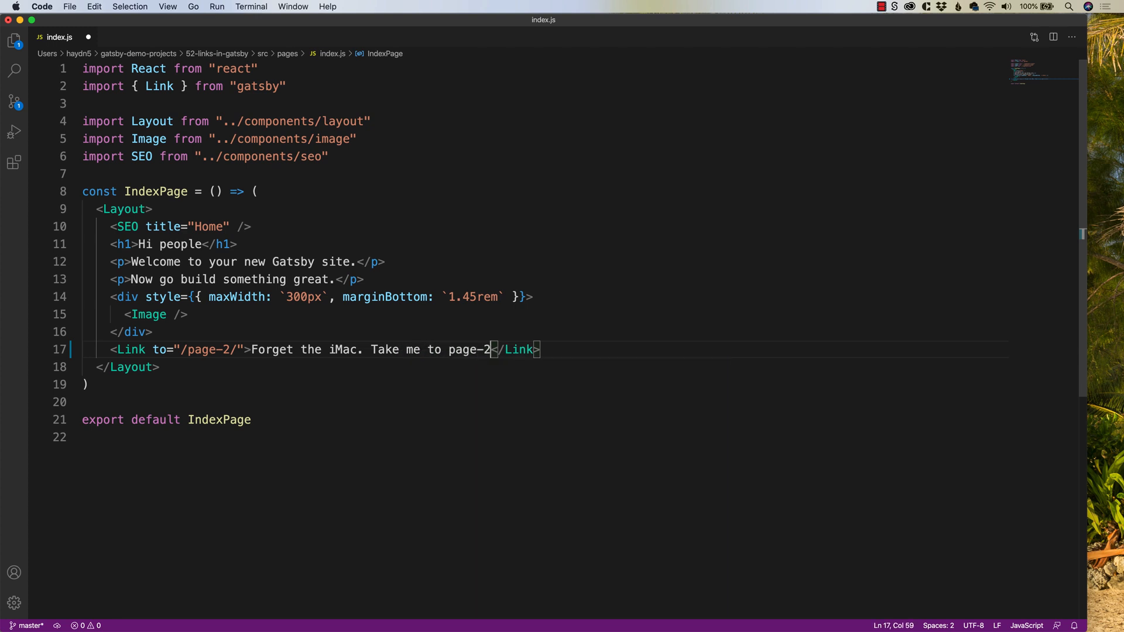
{"action": "mouse_move", "coordinate": [336, 369]}
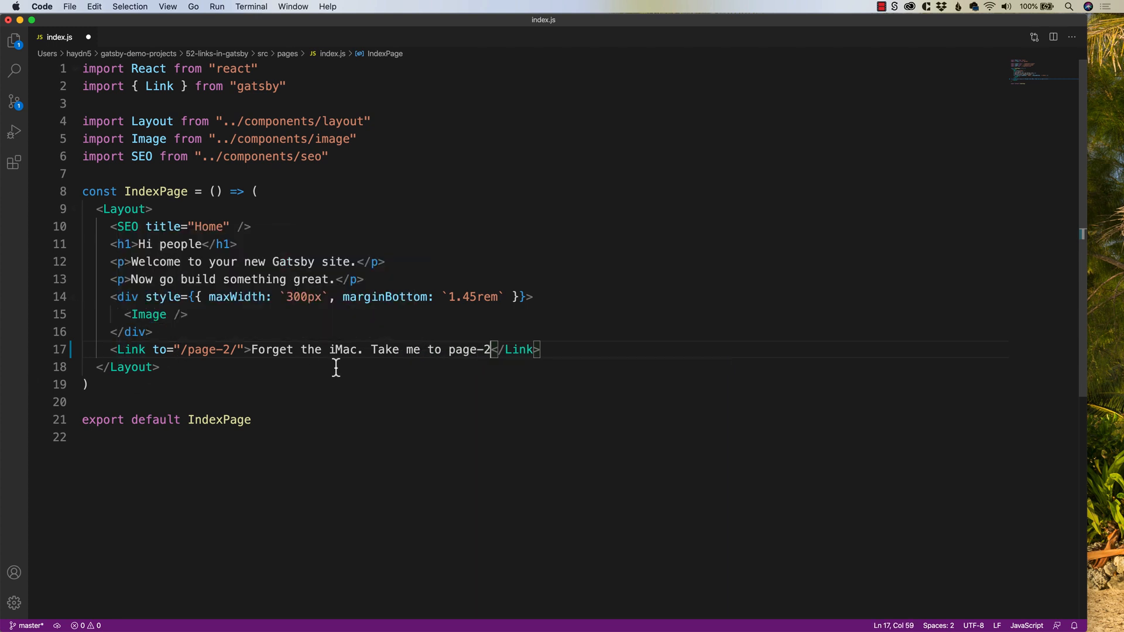
Load localhost in Safari, follow the Forget the iMac link to page 2, then go back home
{"action": "double_click", "coordinate": [518, 351]}
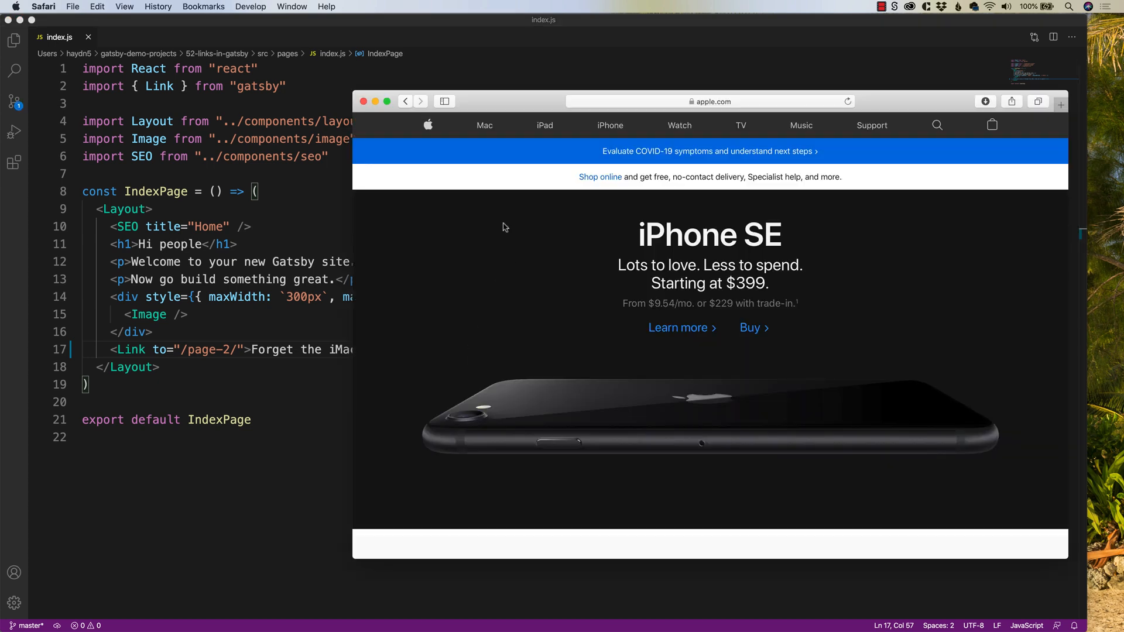
{"action": "left_click", "coordinate": [404, 101]}
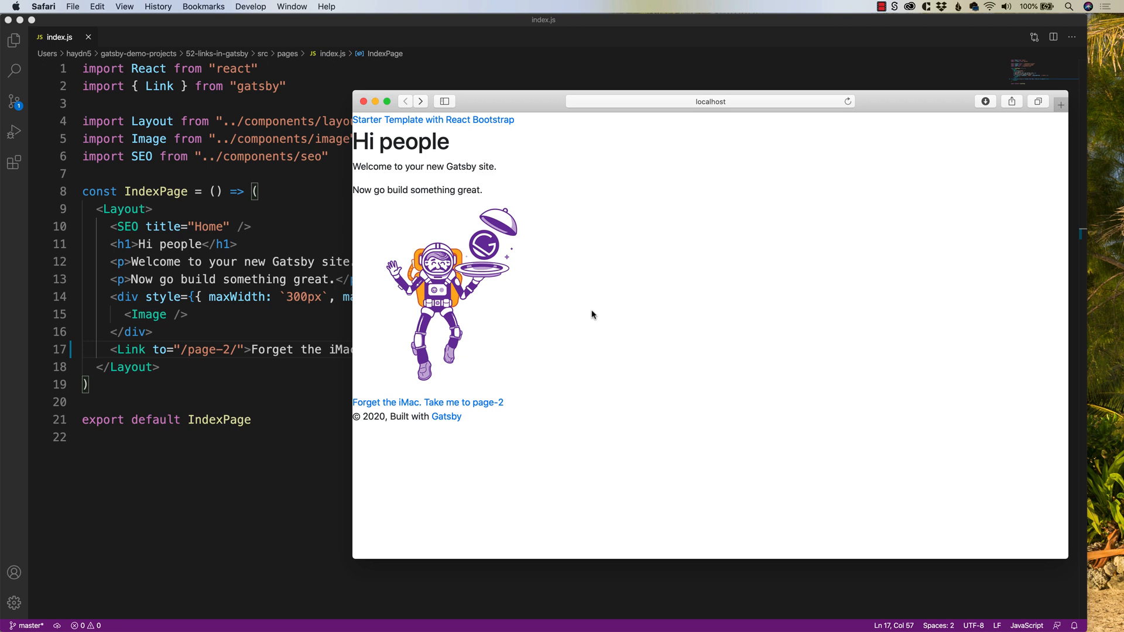
{"action": "mouse_move", "coordinate": [492, 421]}
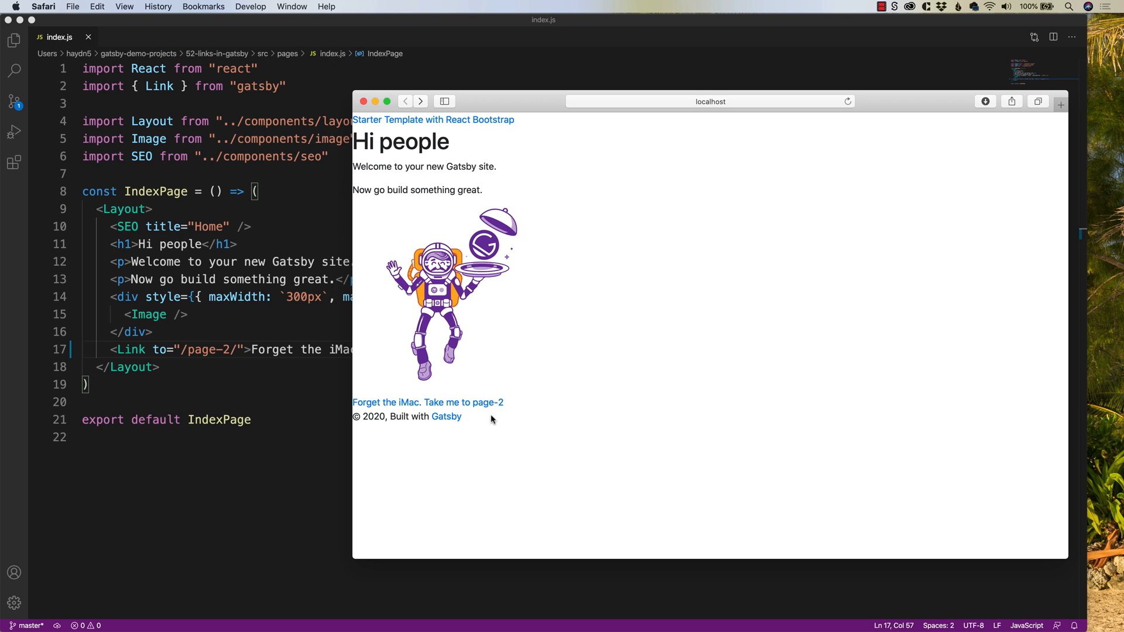
{"action": "left_click", "coordinate": [427, 402]}
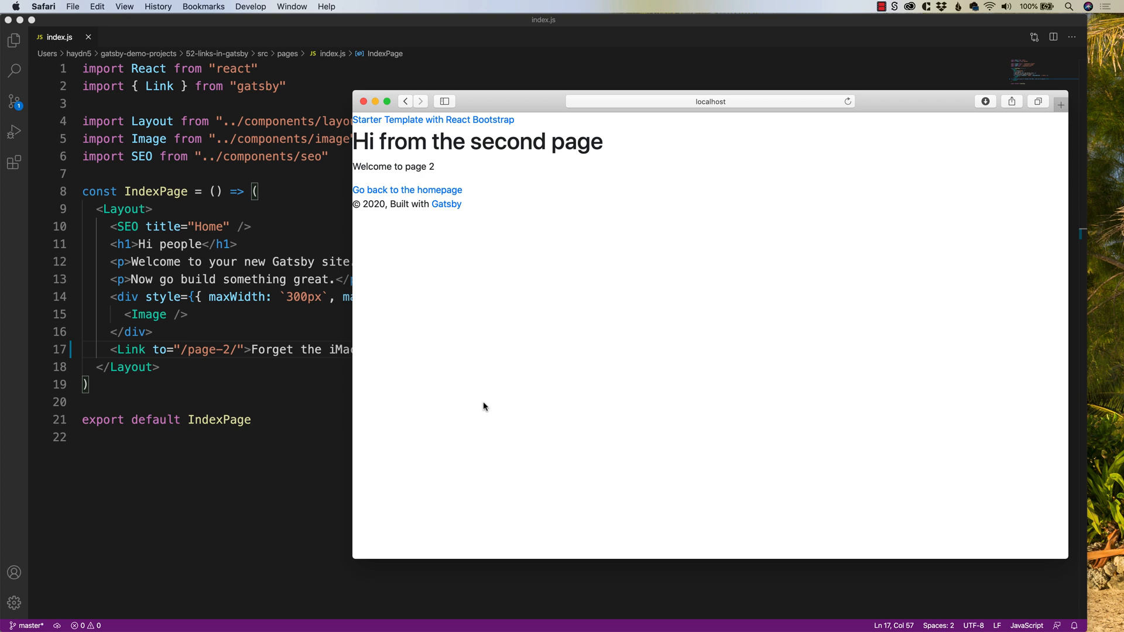
{"action": "mouse_move", "coordinate": [406, 189]}
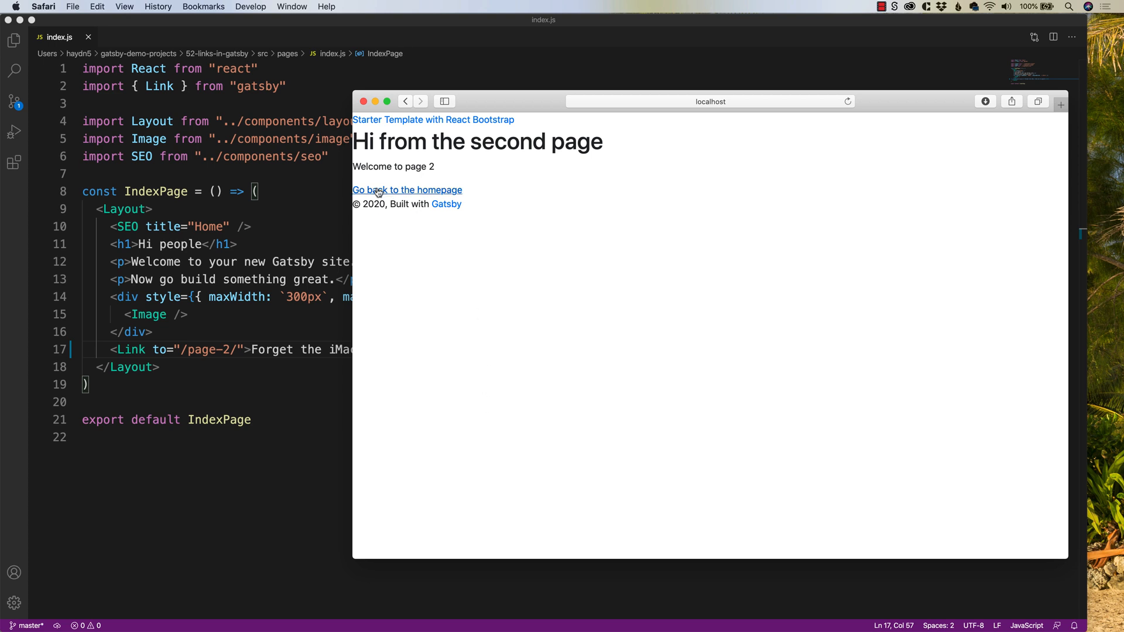
{"action": "left_click", "coordinate": [406, 190]}
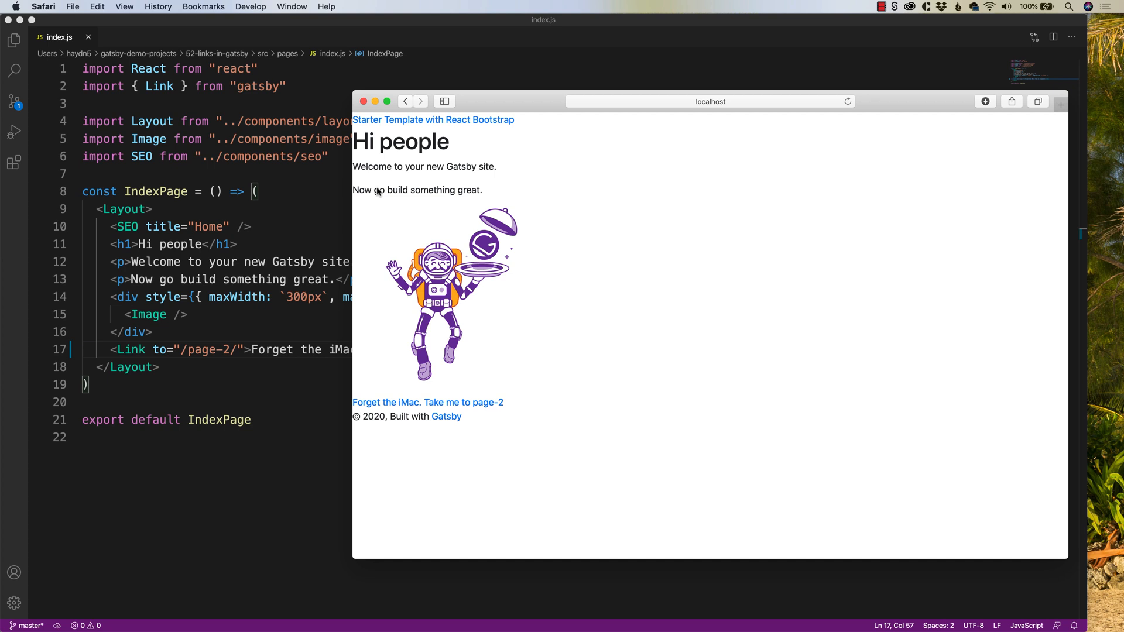
{"action": "mouse_move", "coordinate": [271, 324]}
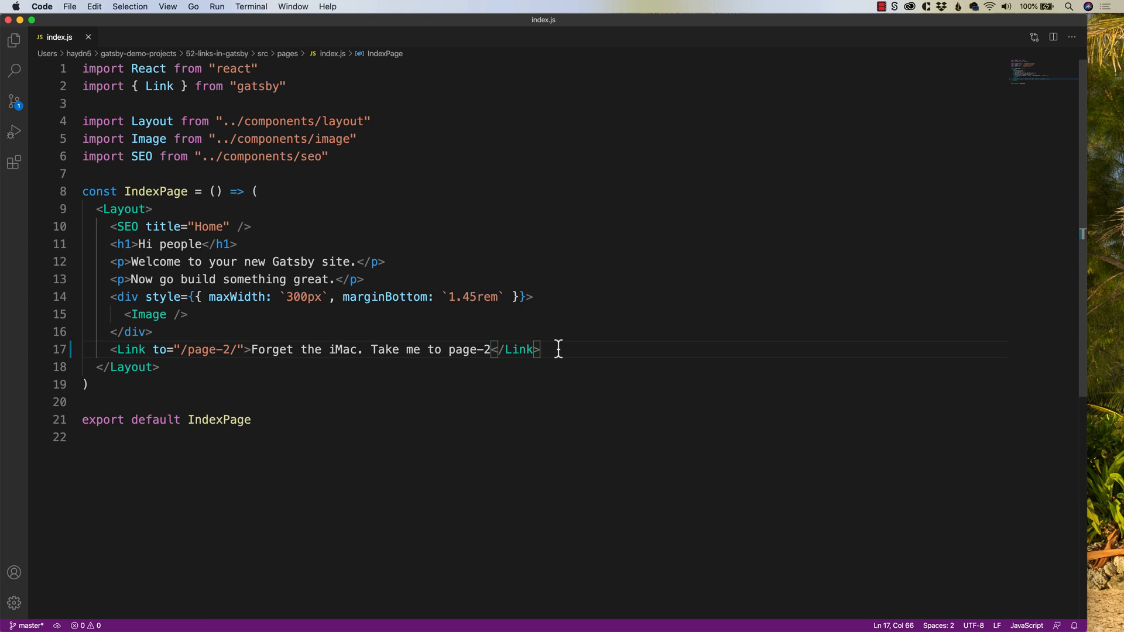
Return to index.js and add a blank line above const IndexPage
{"action": "left_click", "coordinate": [880, 7]}
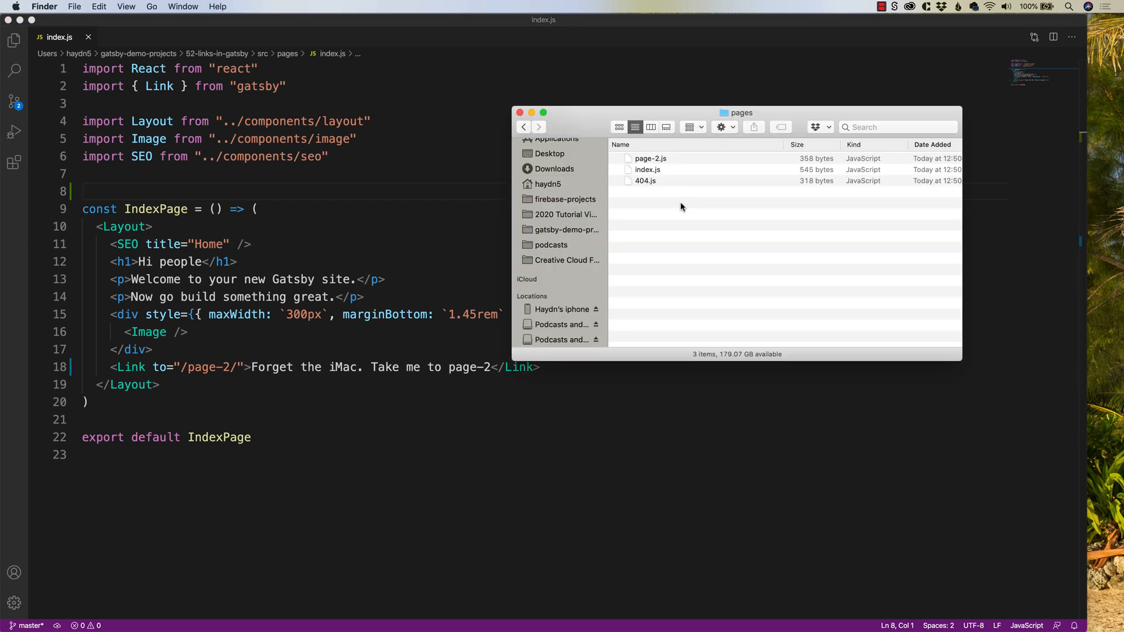
Browse up to src, enter the pdf folder and page through apple.pdf's preview
{"action": "left_click", "coordinate": [523, 127]}
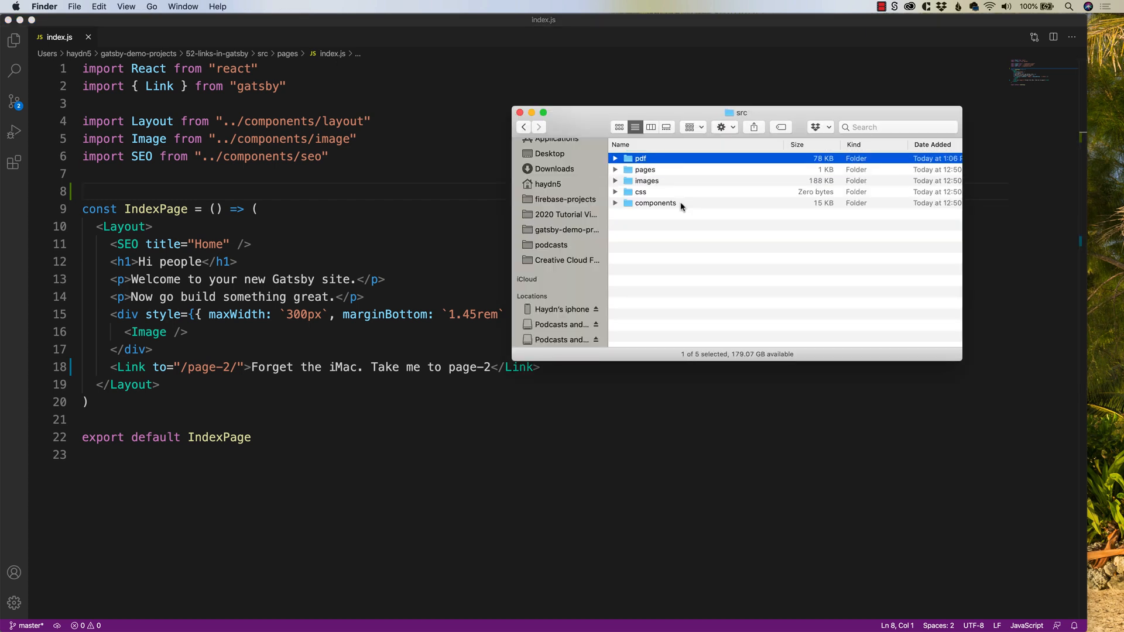
{"action": "double_click", "coordinate": [641, 158]}
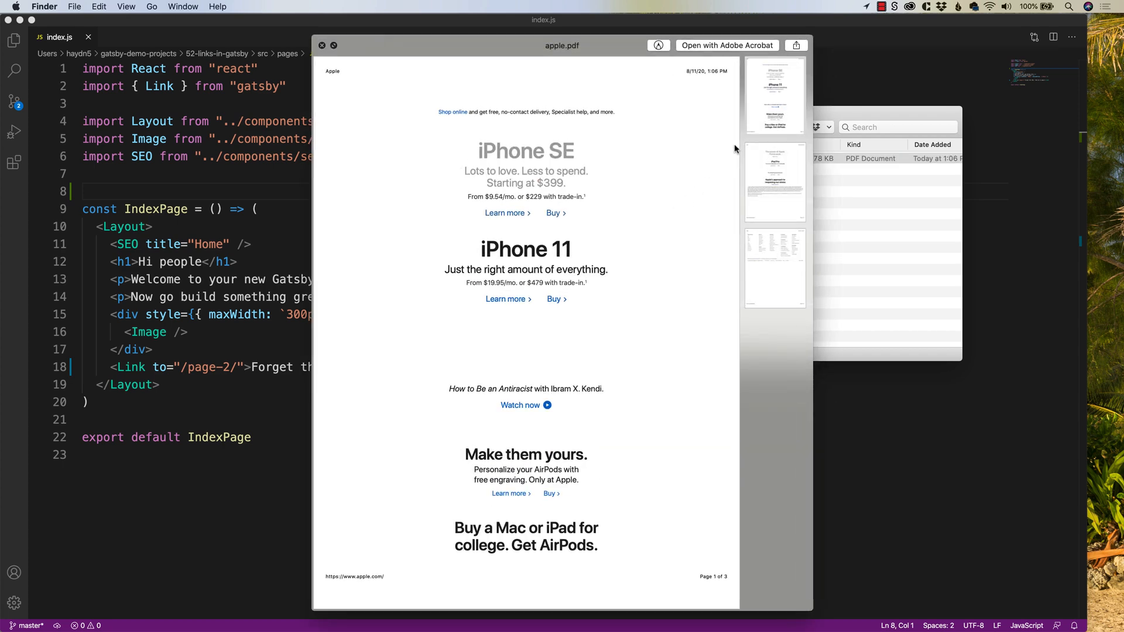
{"action": "left_click", "coordinate": [774, 181]}
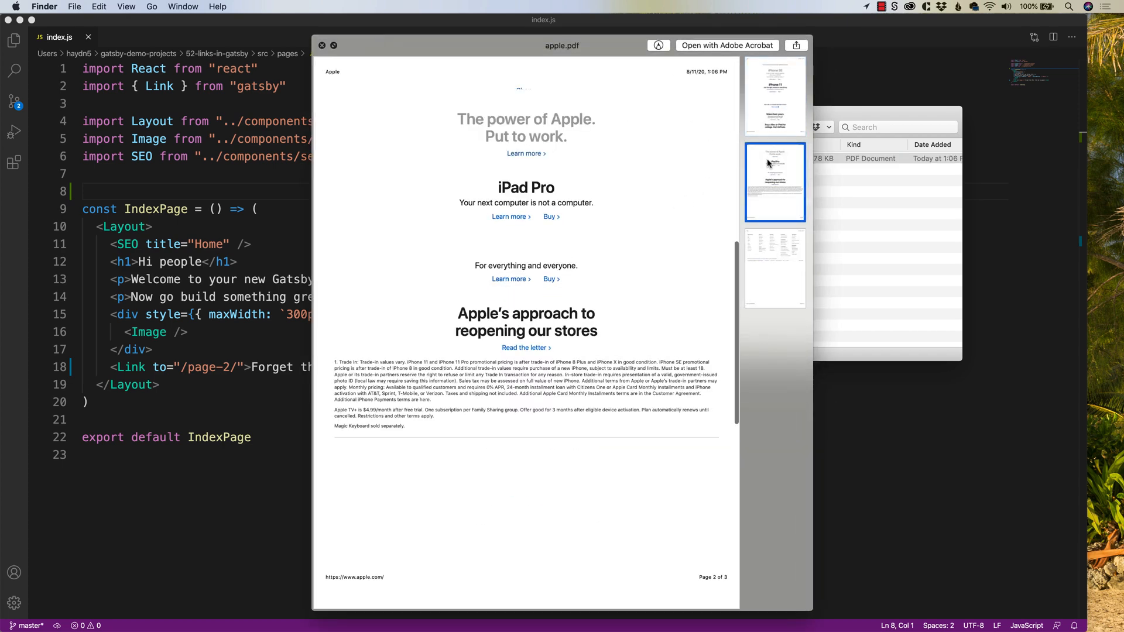
{"action": "left_click", "coordinate": [774, 96]}
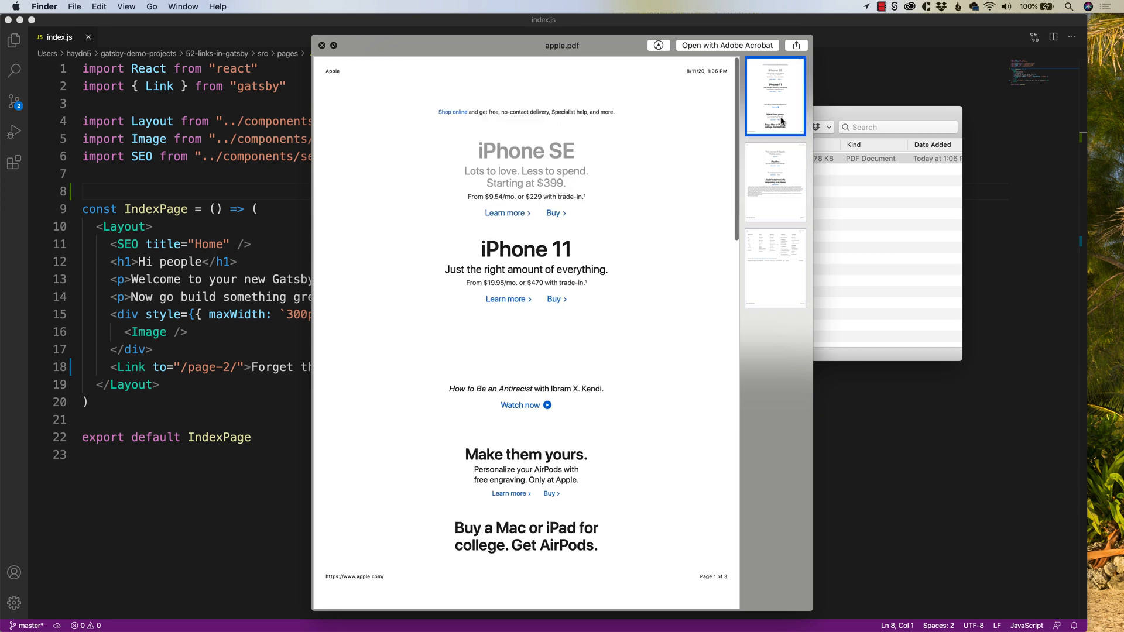
{"action": "left_click", "coordinate": [322, 46]}
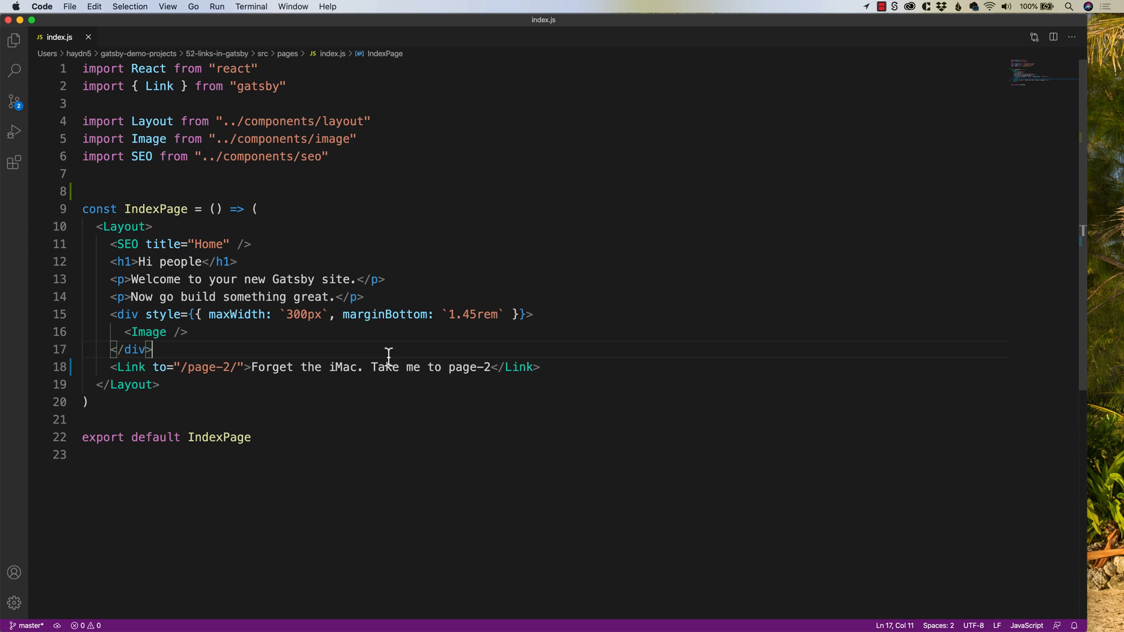
{"action": "mouse_move", "coordinate": [199, 371]}
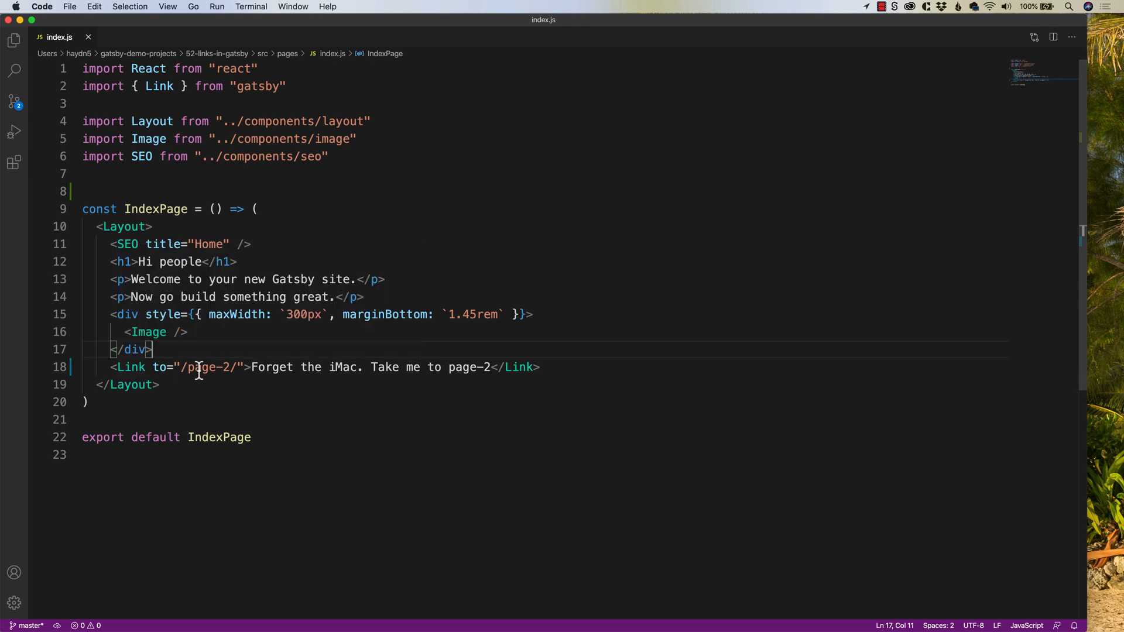
{"action": "mouse_move", "coordinate": [205, 358]}
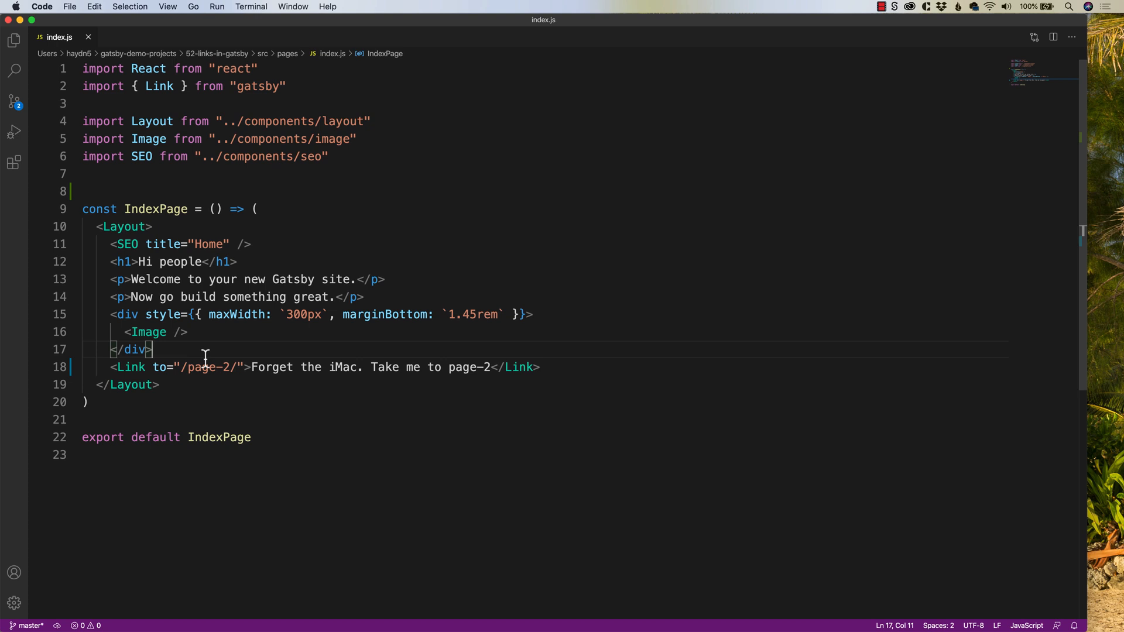
Write import applePDF from "../pdf/apple.pdf" on line 8 of index.js
{"action": "key", "text": "Enter"}
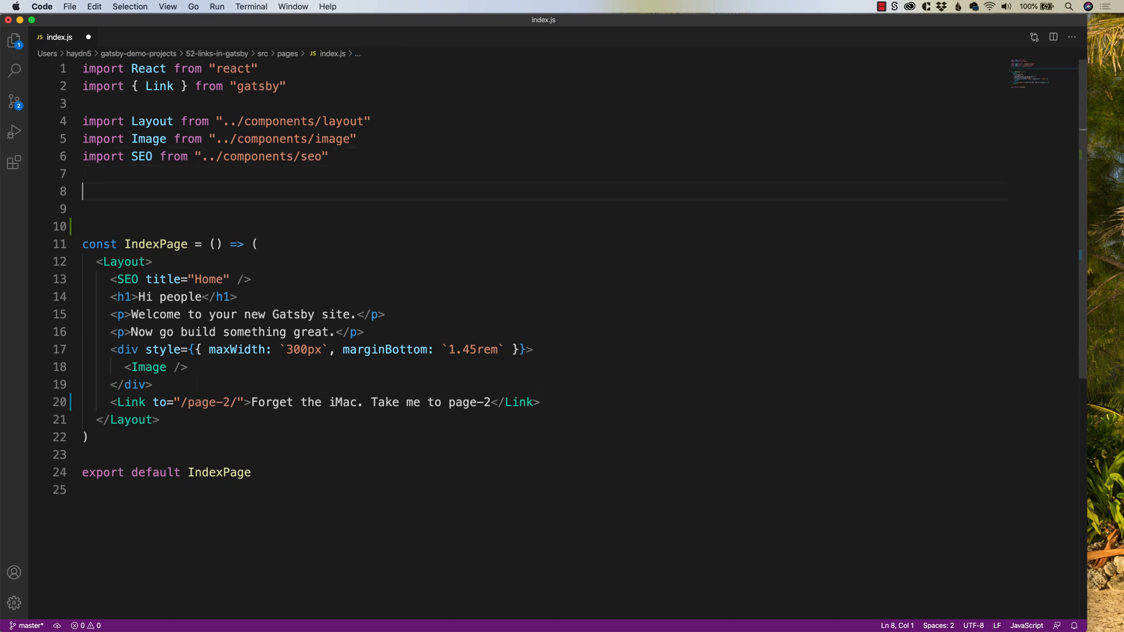
{"action": "type", "text": "import app"}
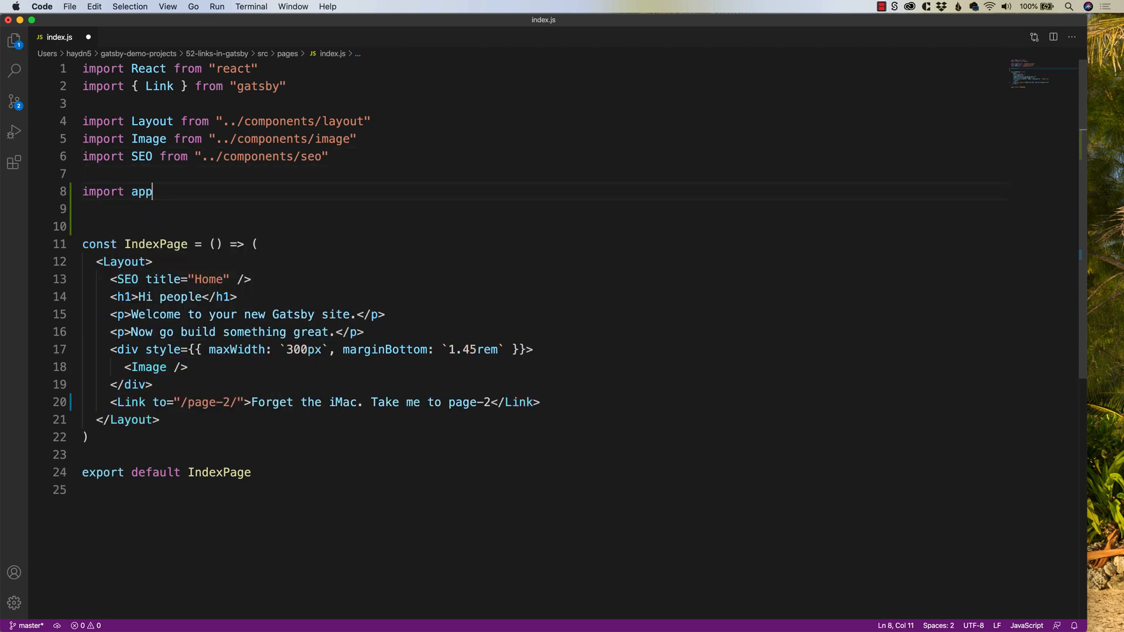
{"action": "type", "text": "lePDF from"}
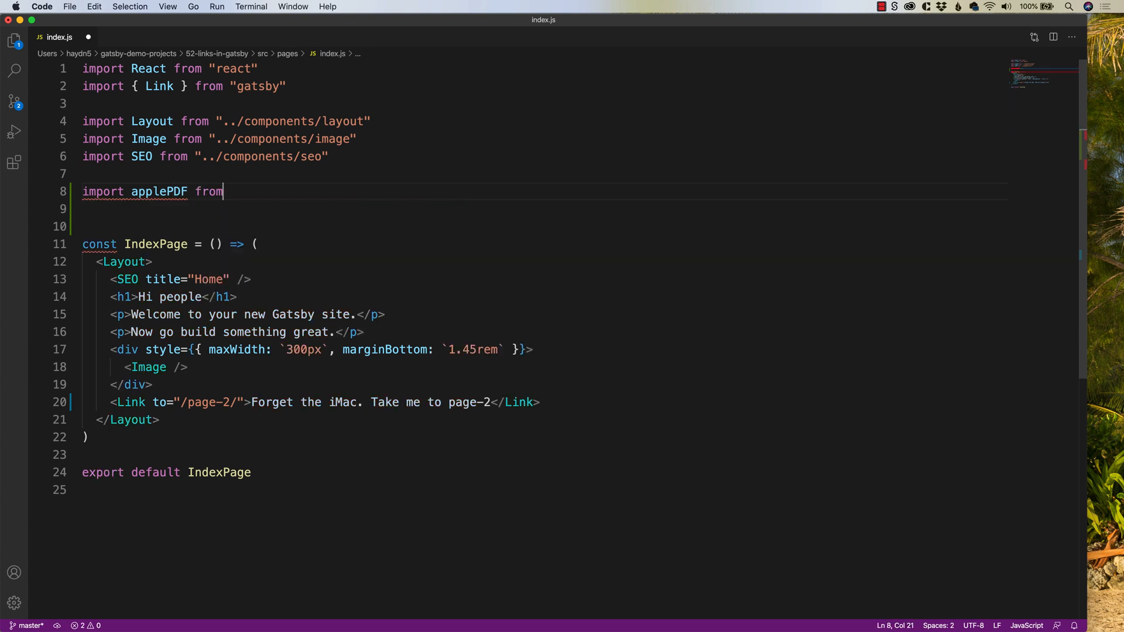
{"action": "type", "text": "\"\""}
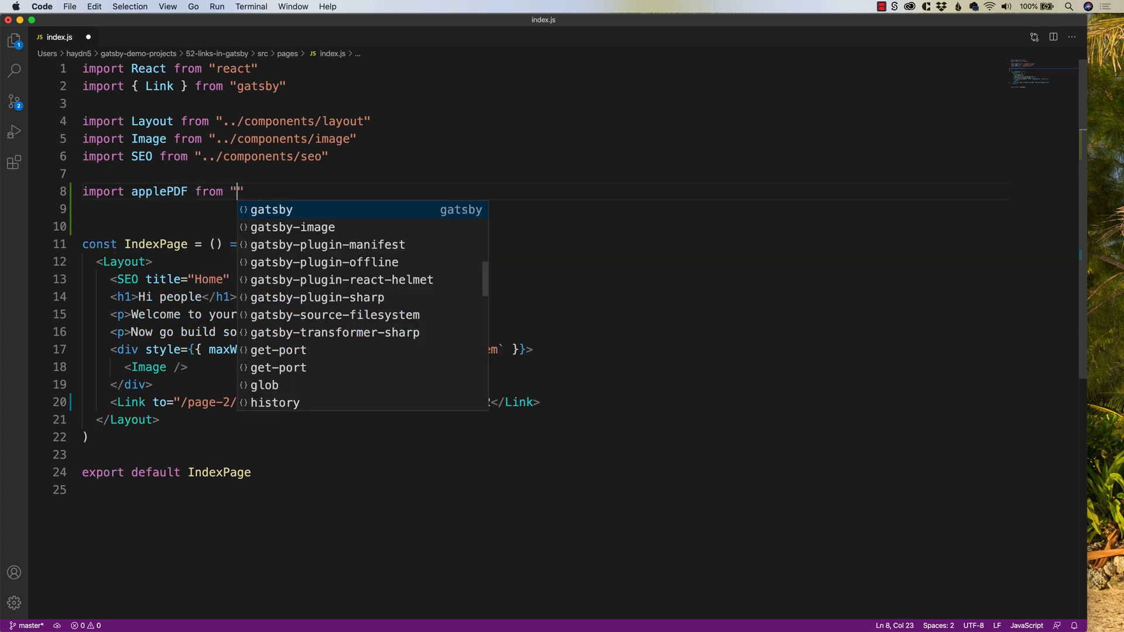
{"action": "type", "text": ".."}
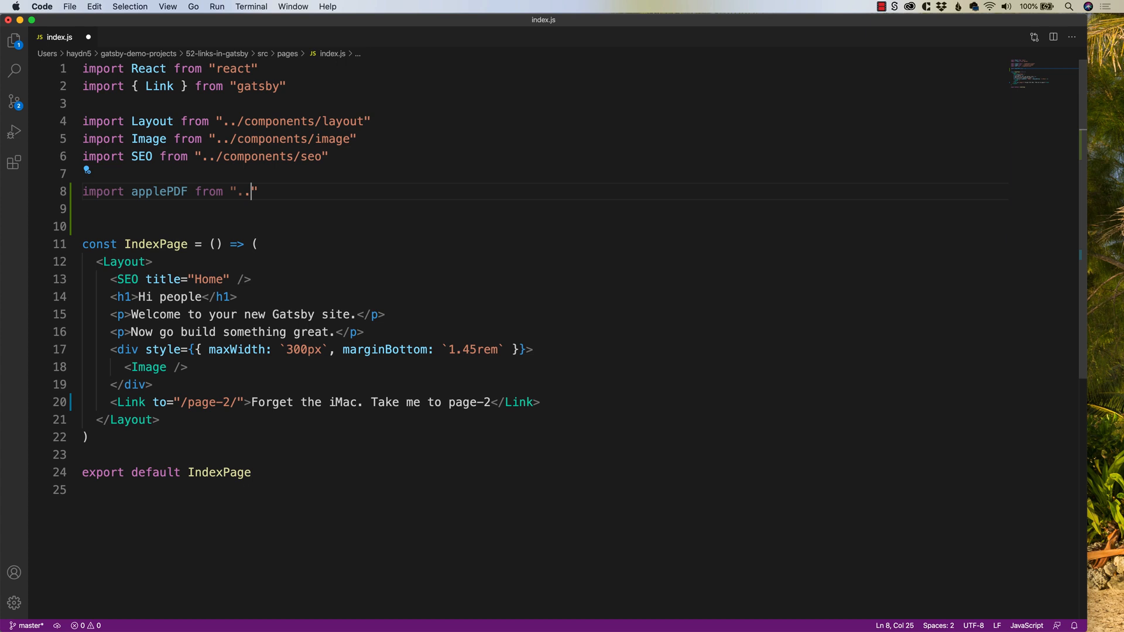
{"action": "type", "text": "/pdf"}
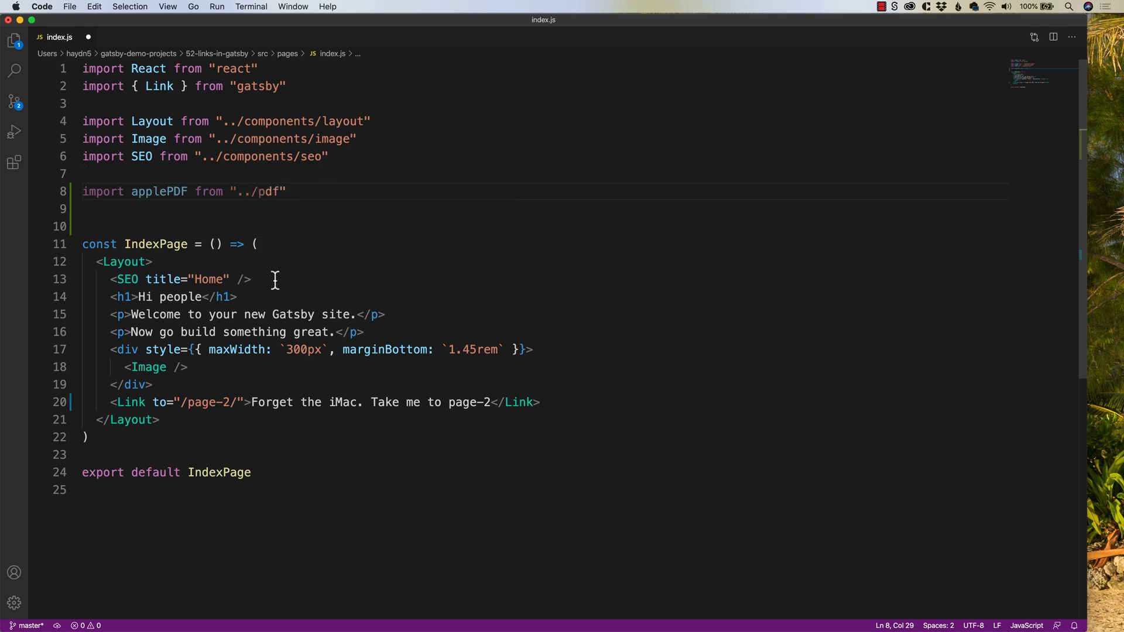
{"action": "type", "text": "/appl.\\e"}
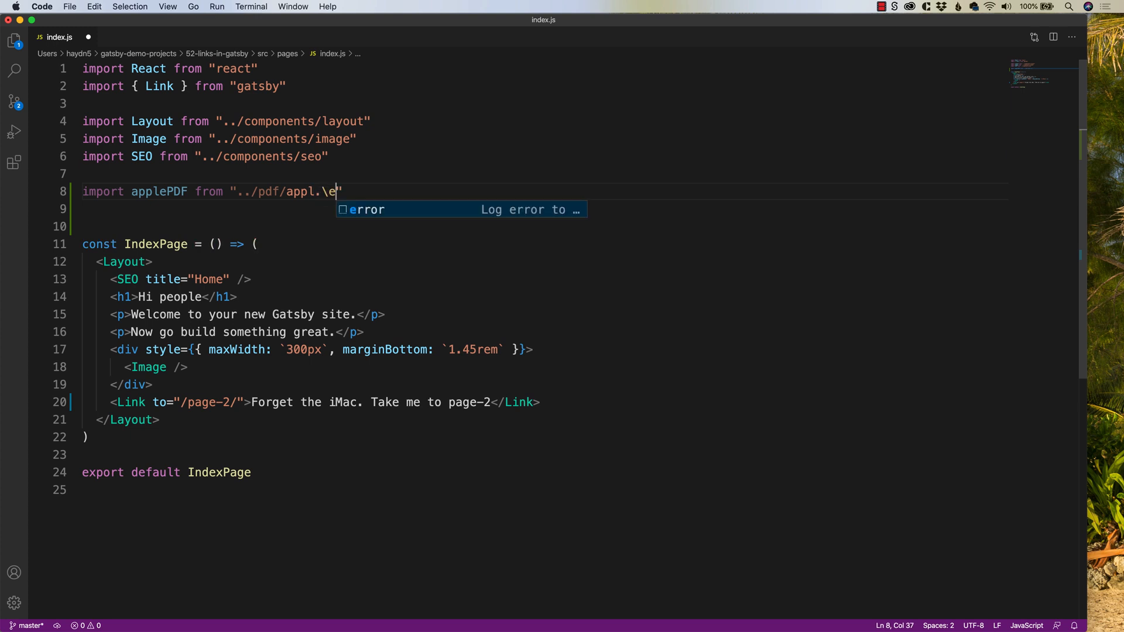
{"action": "type", "text": "e.pdf"}
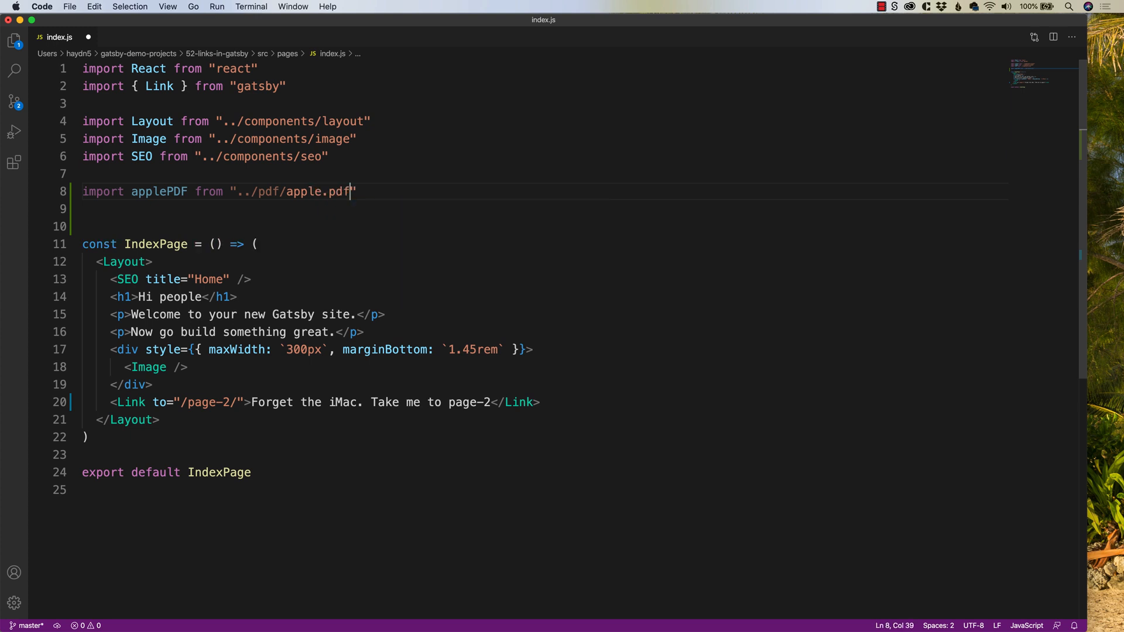
{"action": "mouse_move", "coordinate": [159, 191]}
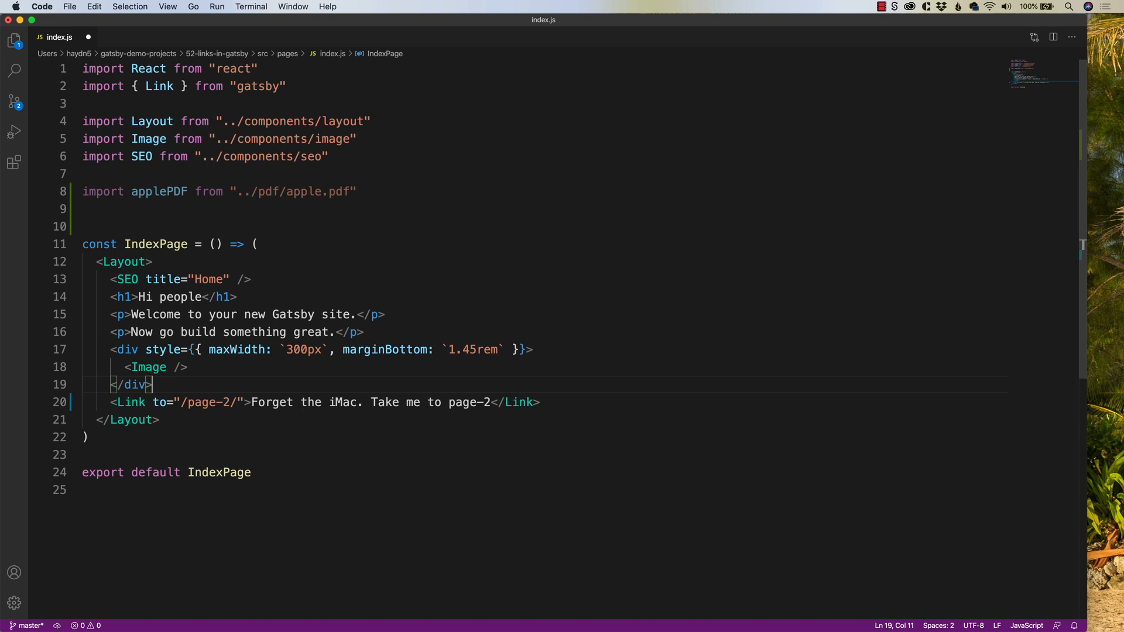
Write <p><a href={applePDF}>Show me the Apple PDF!</a></p> above the page-2 link and save
{"action": "type", "text": "<p></p>"}
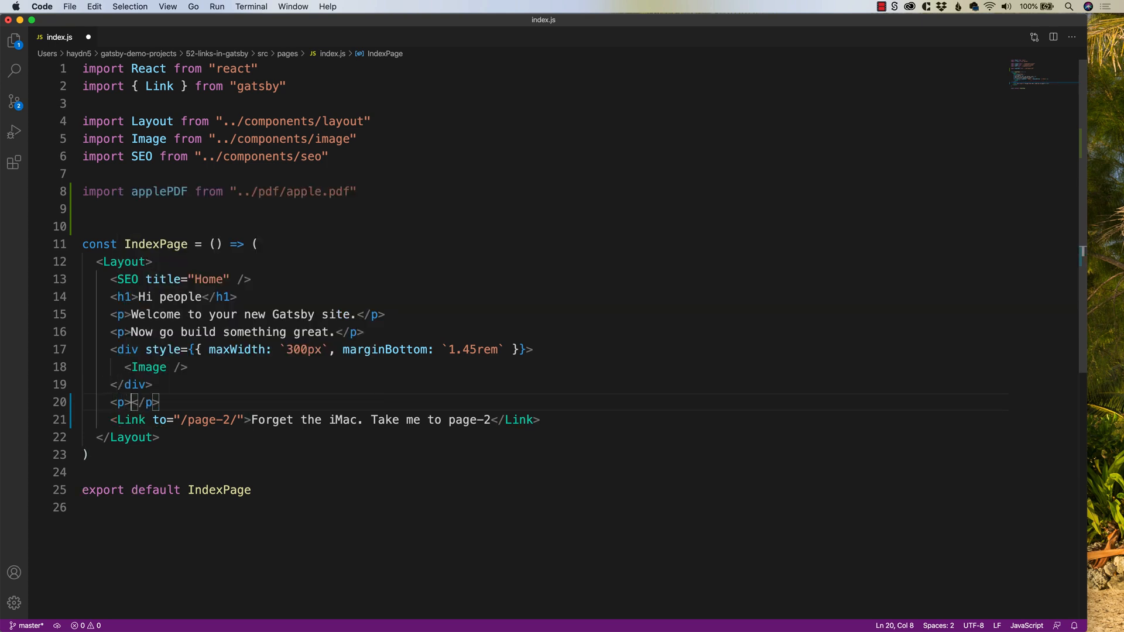
{"action": "type", "text": "<a href="}
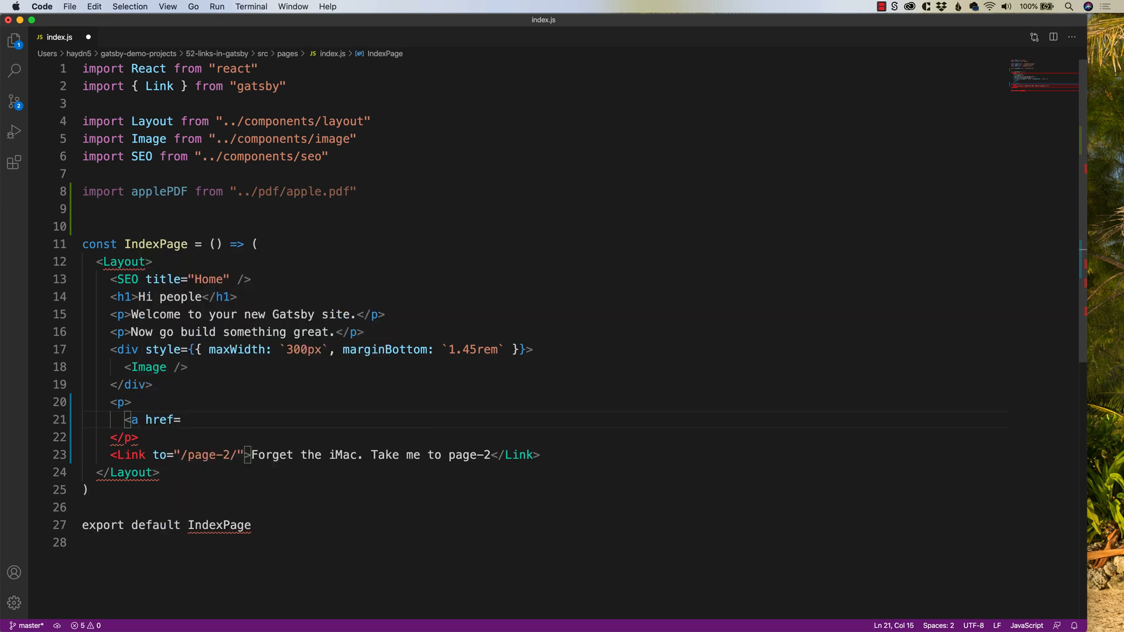
{"action": "type", "text": "{}"}
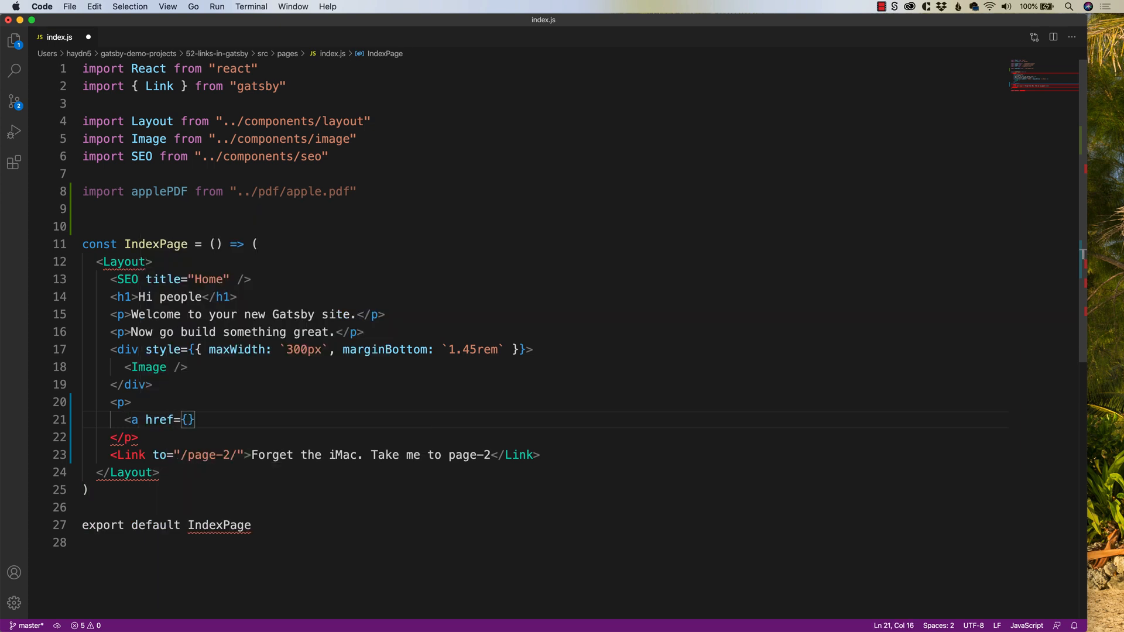
{"action": "type", "text": "applePDF>"}
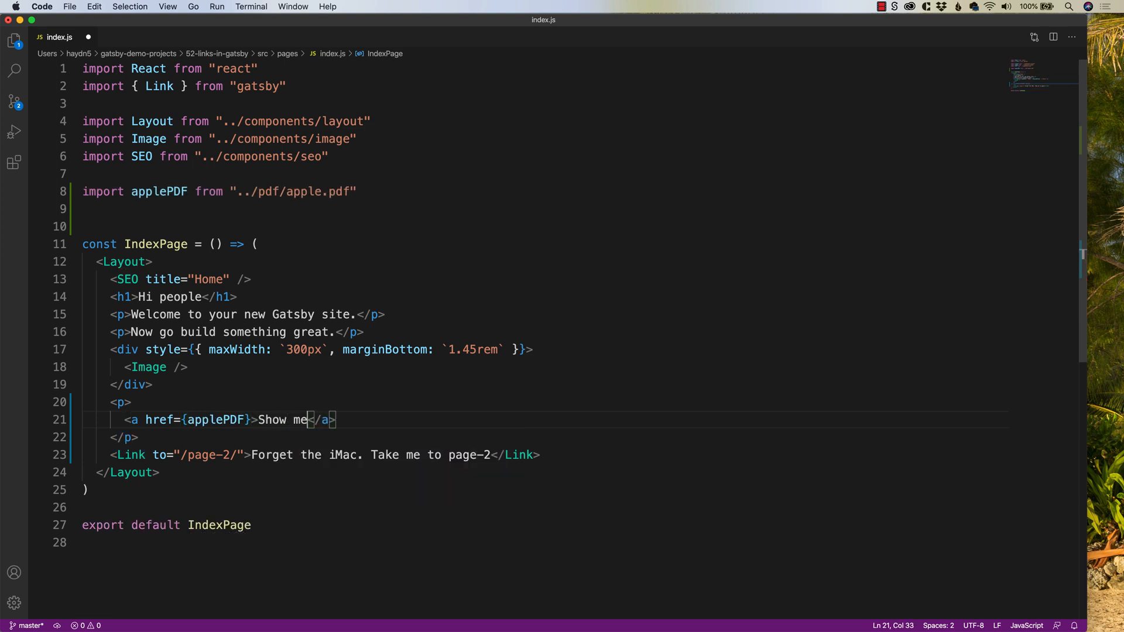
{"action": "type", "text": "the Apple"}
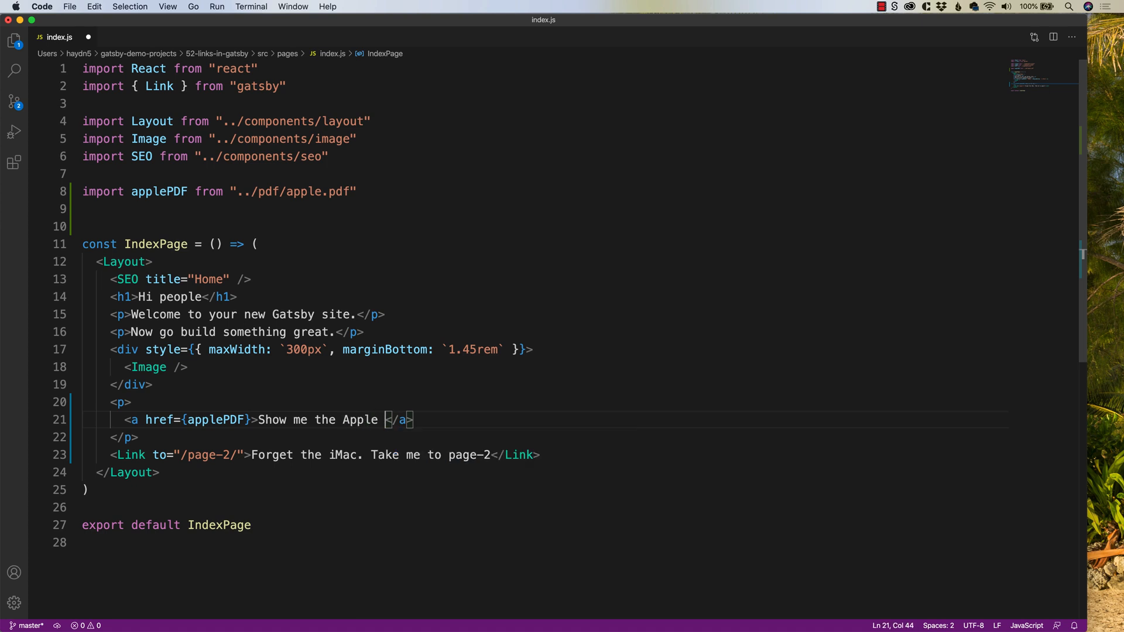
{"action": "type", "text": "PDF!"}
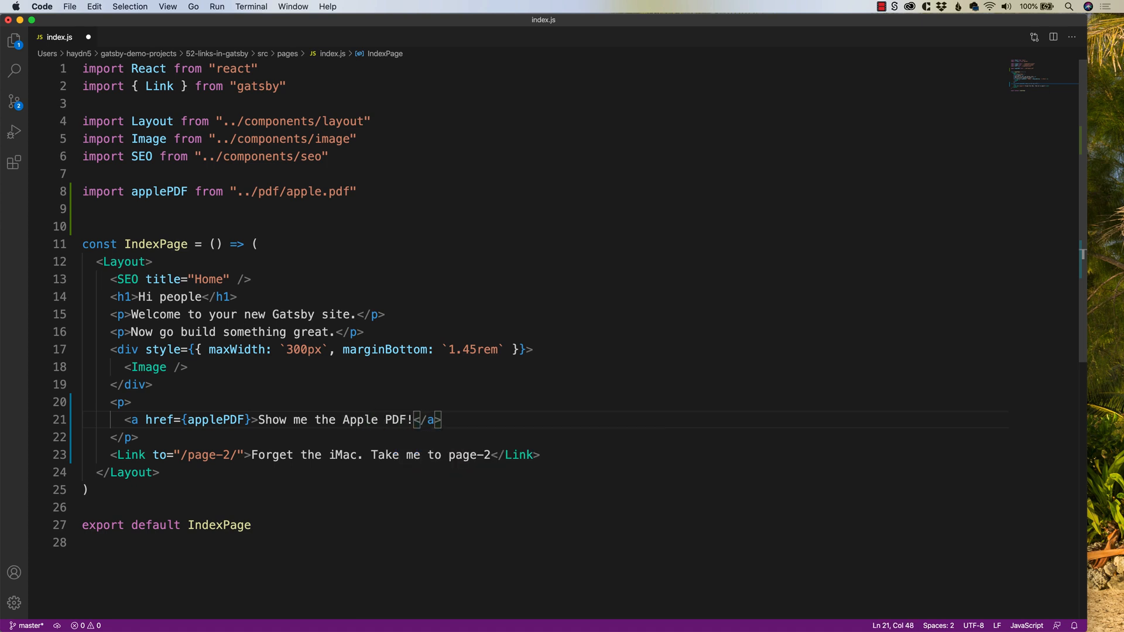
{"action": "mouse_move", "coordinate": [156, 419]}
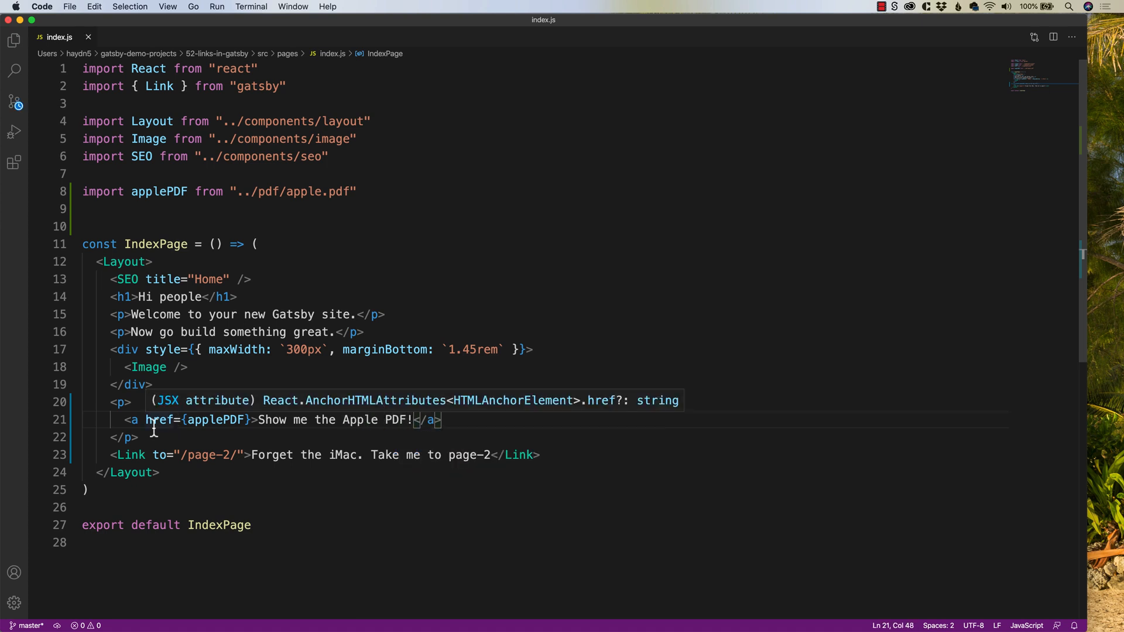
{"action": "left_click", "coordinate": [129, 419]}
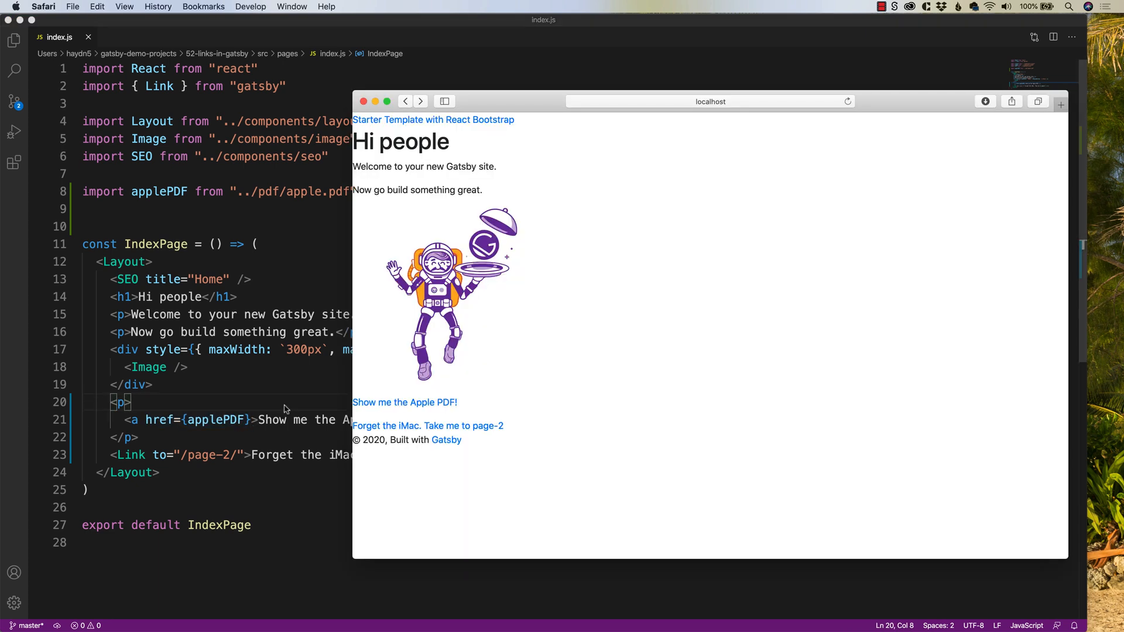
{"action": "mouse_move", "coordinate": [387, 411]}
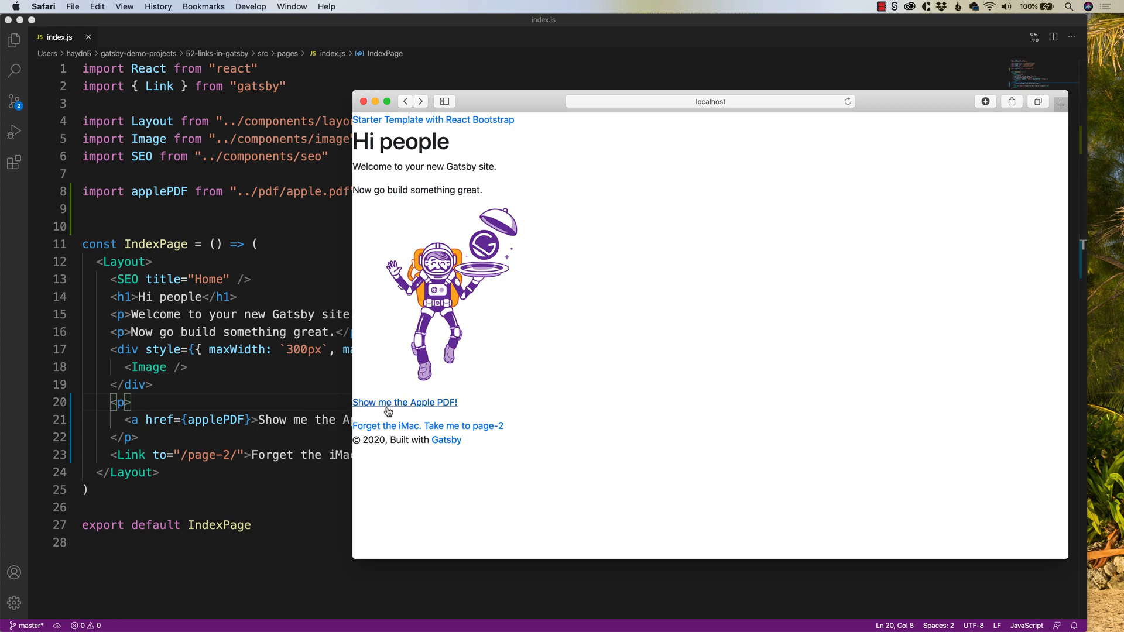
Follow the 'Show me the Apple PDF!' link and scroll through the opened PDF in Safari
{"action": "left_click", "coordinate": [404, 402]}
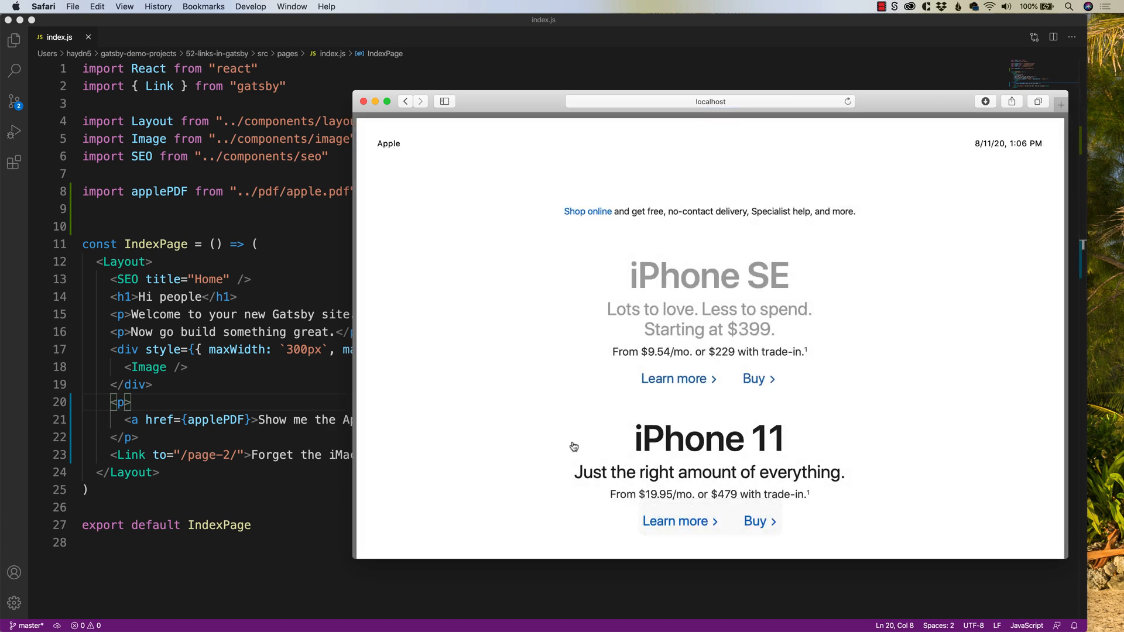
{"action": "scroll", "scroll_direction": "down", "scroll_amount": 3}
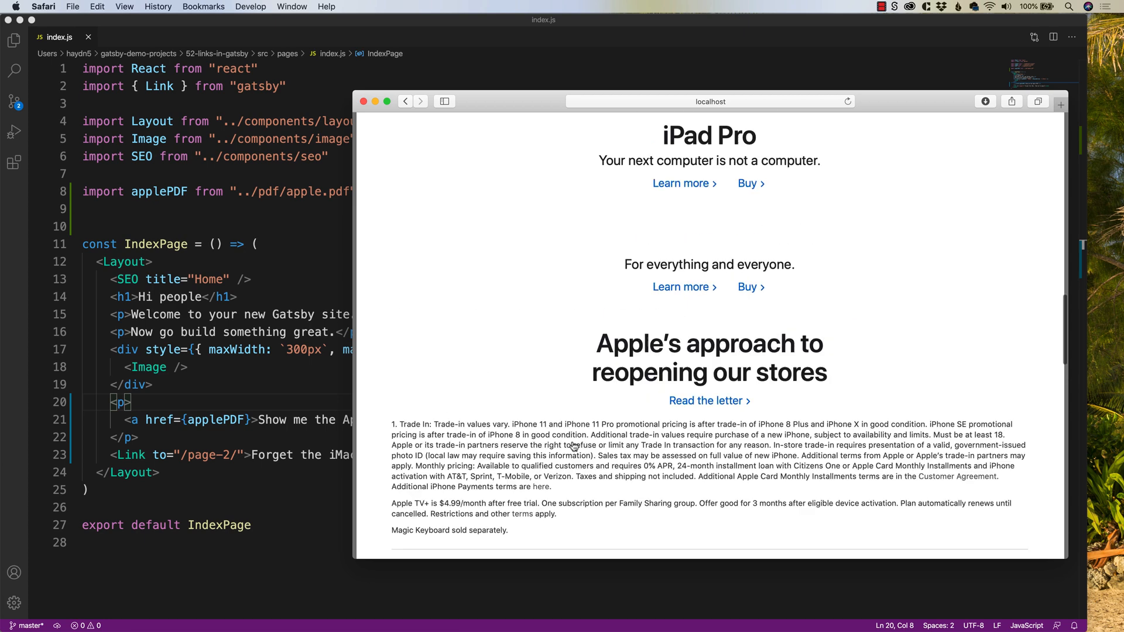